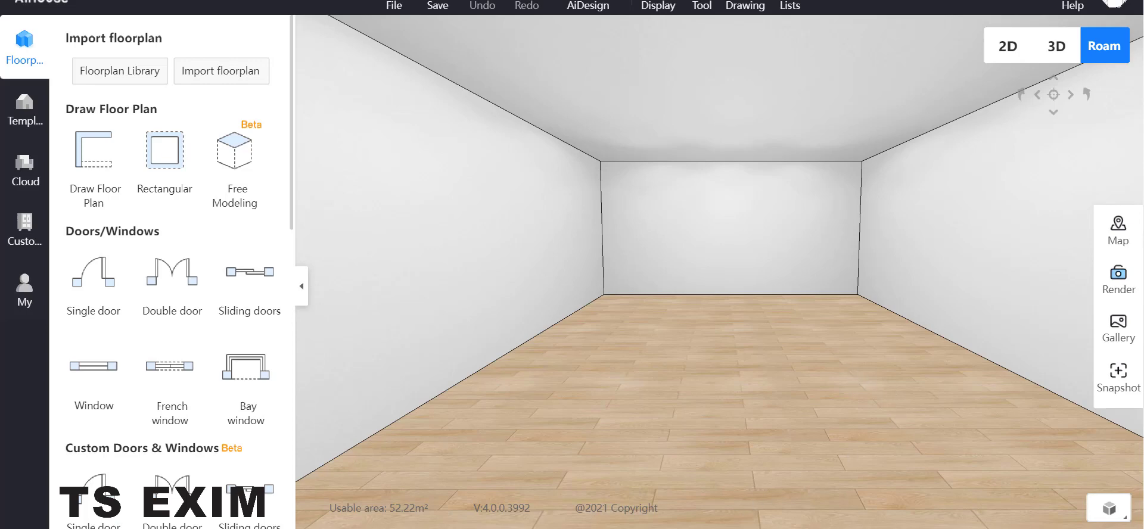
{"action": "mouse_move", "coordinate": [24, 221]}
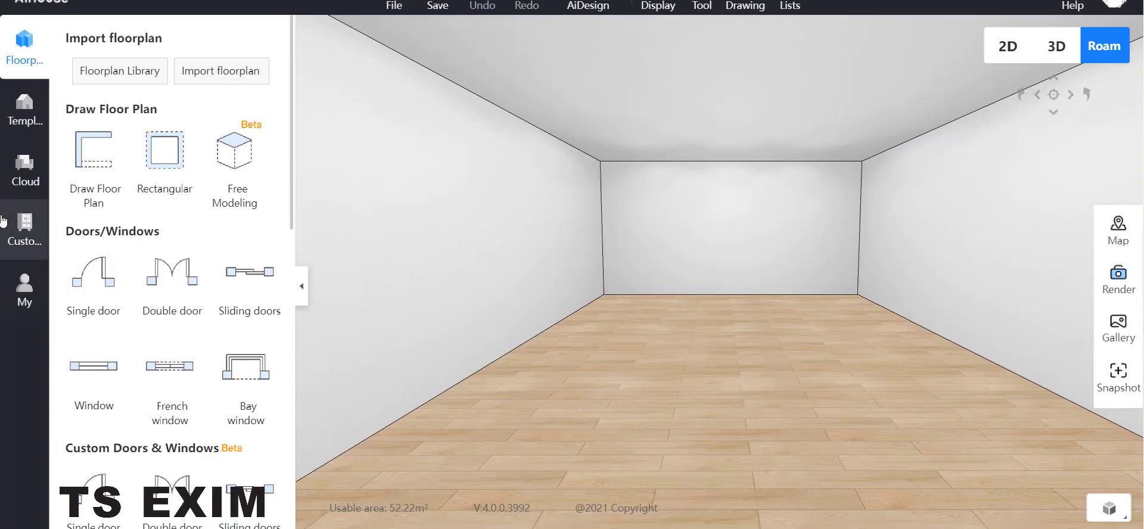
- Show the Customize panel's Interior Finish and Furnishing categories
{"action": "left_click", "coordinate": [25, 230]}
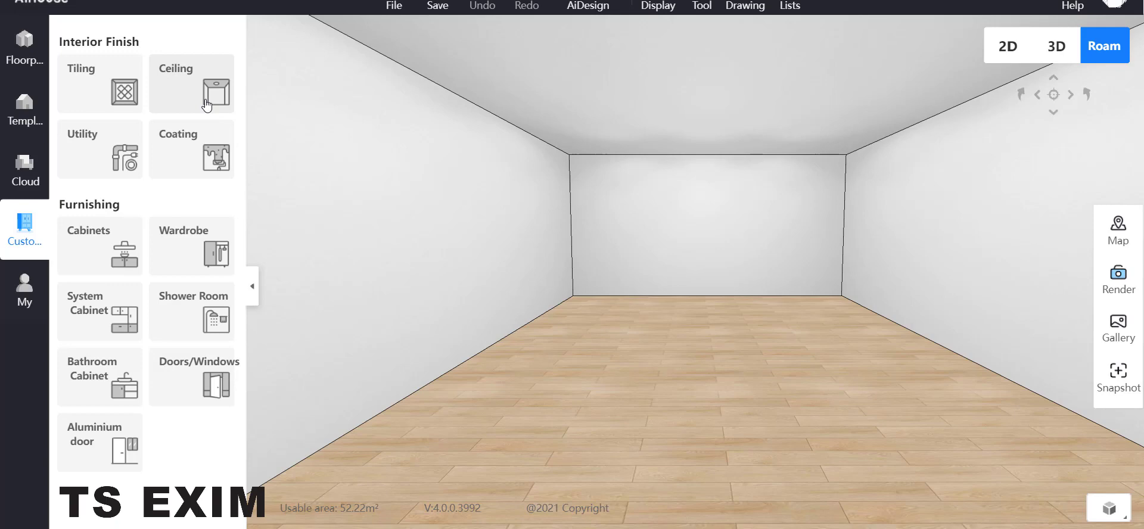
- Enter ceiling design and draw a dividing polyline across the ceiling, then select the upper section
{"action": "left_click", "coordinate": [190, 83]}
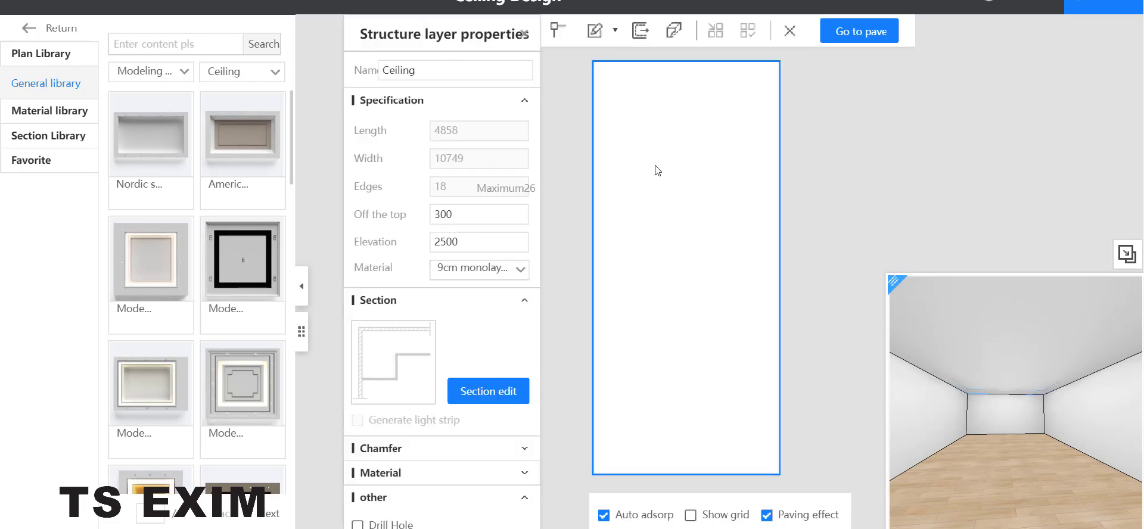
{"action": "left_click", "coordinate": [595, 30]}
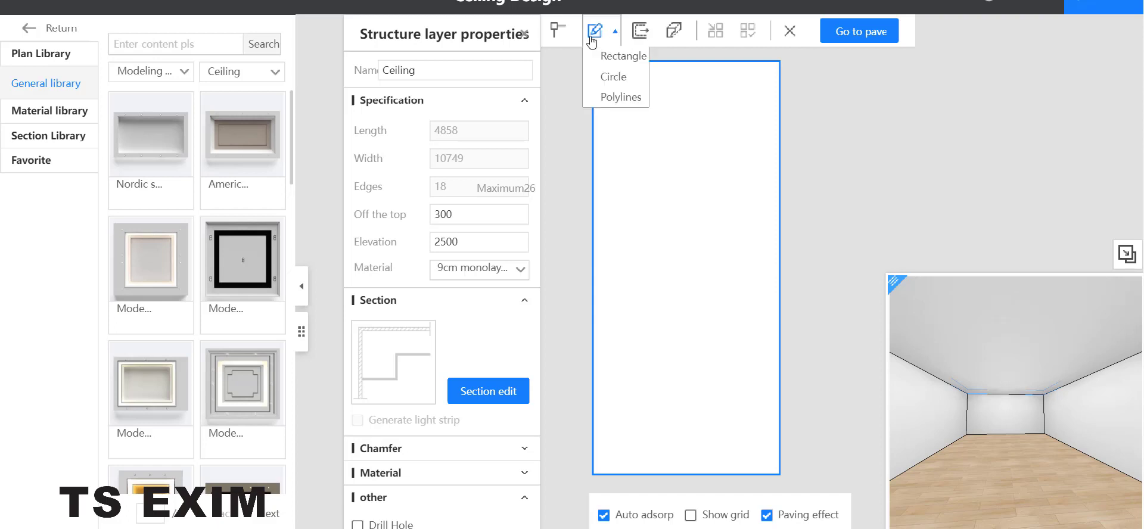
{"action": "left_click", "coordinate": [624, 55]}
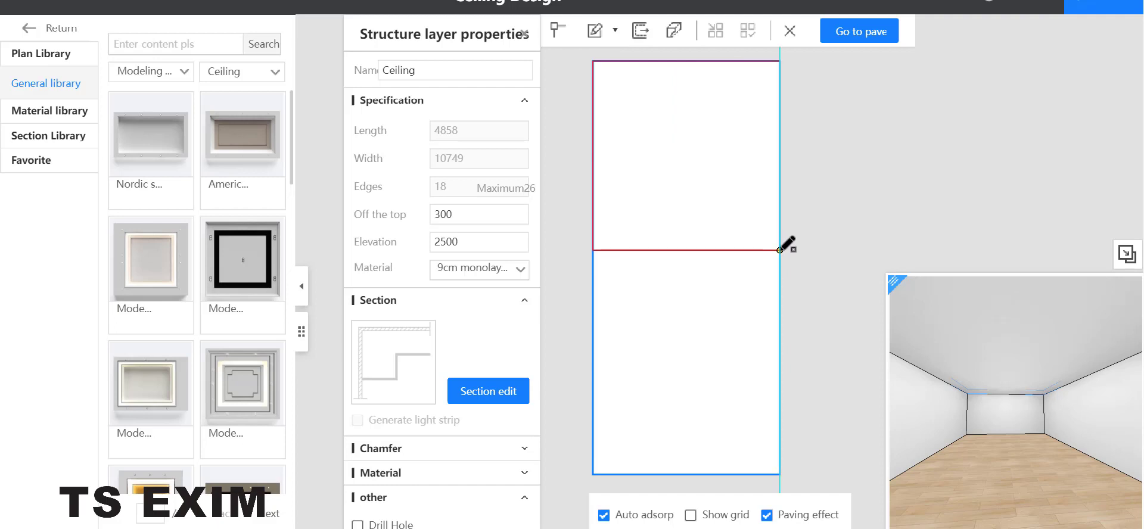
{"action": "left_click", "coordinate": [854, 215]}
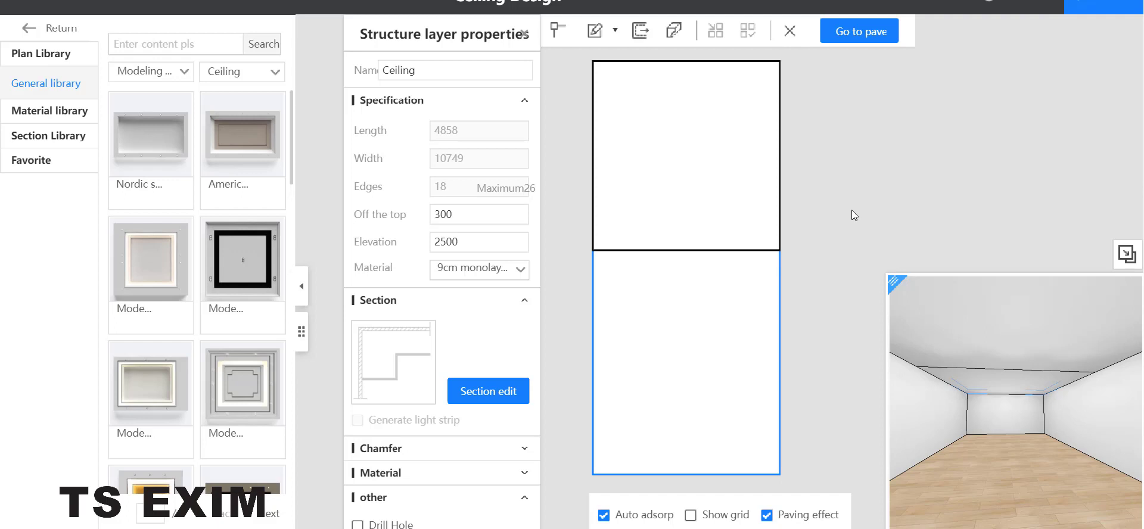
{"action": "left_click", "coordinate": [684, 155]}
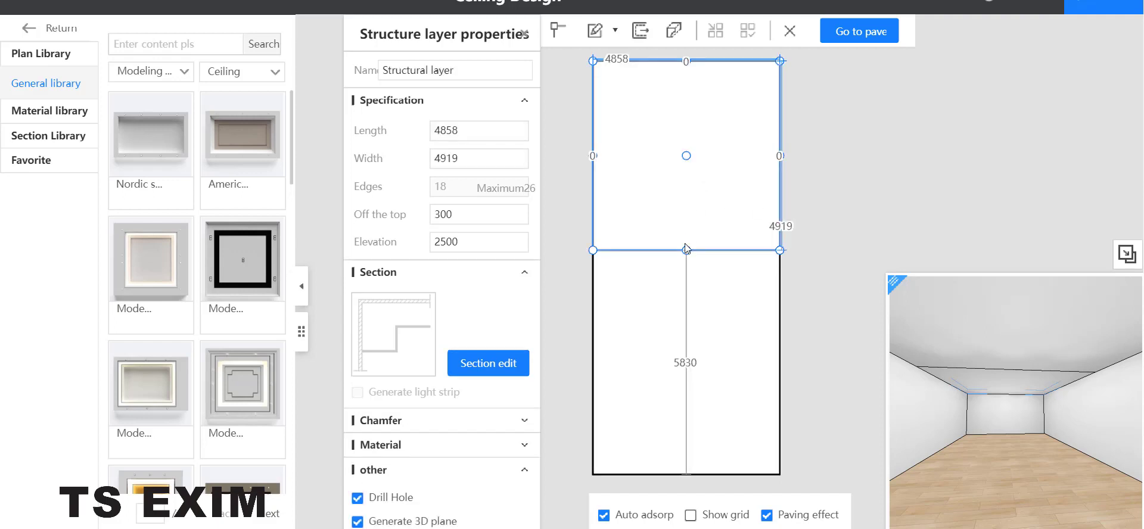
{"action": "left_click", "coordinate": [479, 214]}
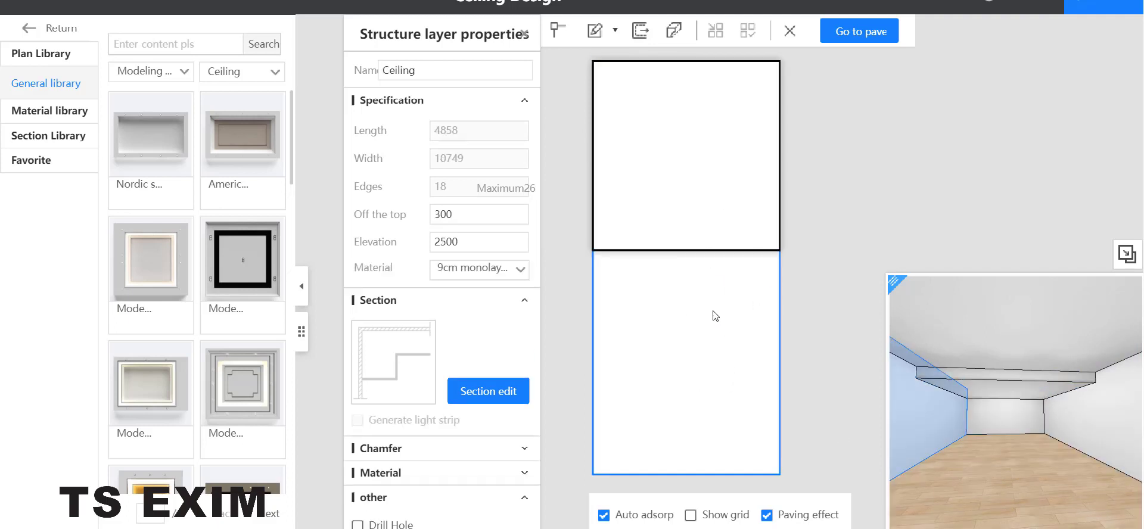
- Draw narrow rectangular strips along the left and right sides of the lower ceiling section
{"action": "left_click", "coordinate": [595, 30]}
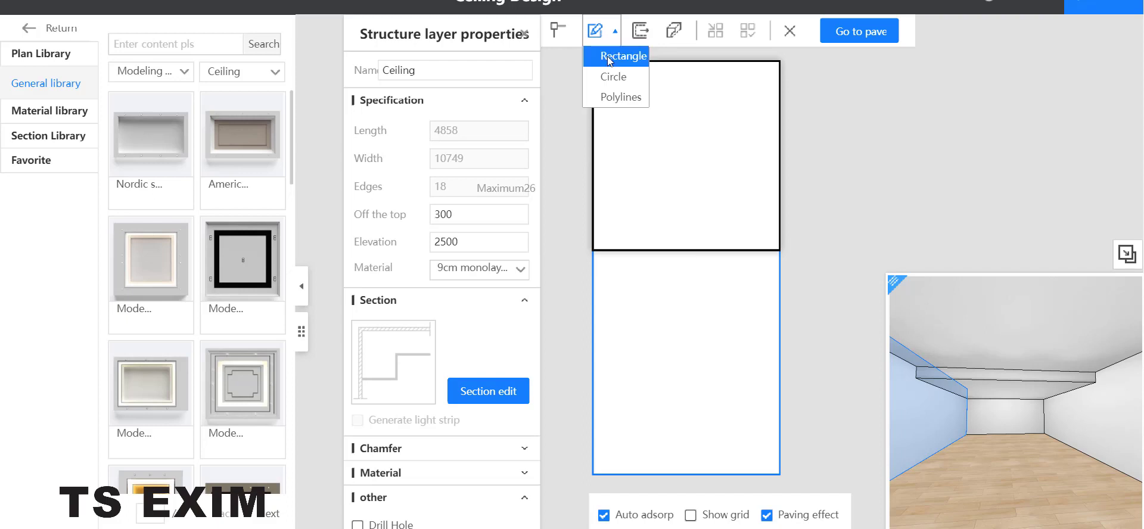
{"action": "left_click", "coordinate": [624, 56]}
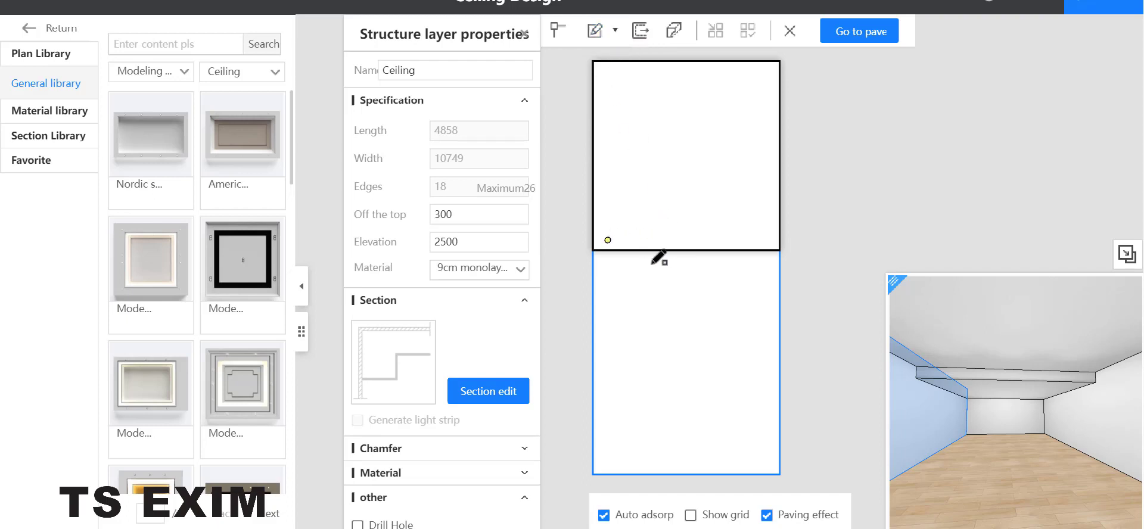
{"action": "left_click_drag", "start_coordinate": [607, 240], "coordinate": [615, 473]}
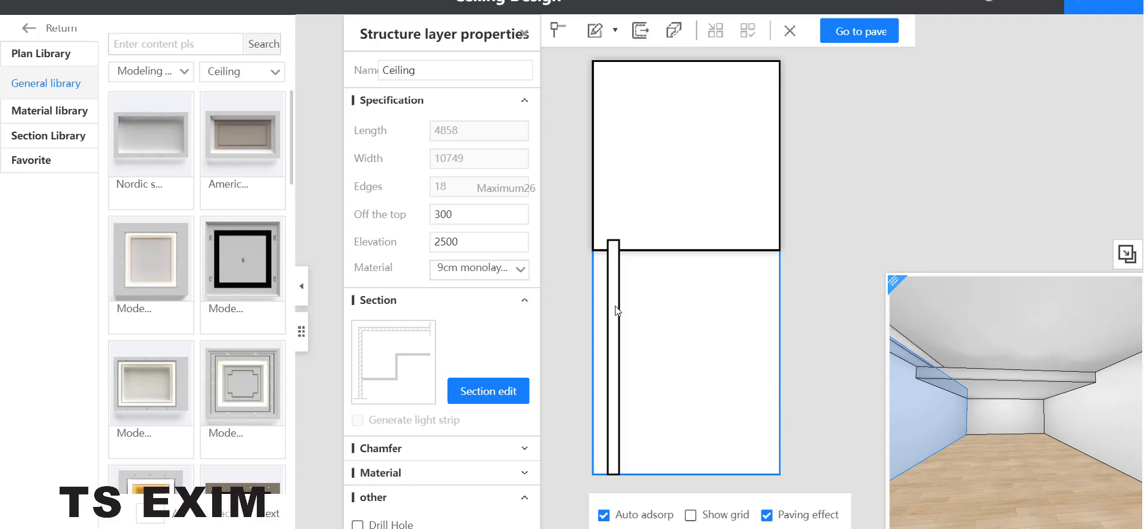
{"action": "left_click", "coordinate": [613, 343]}
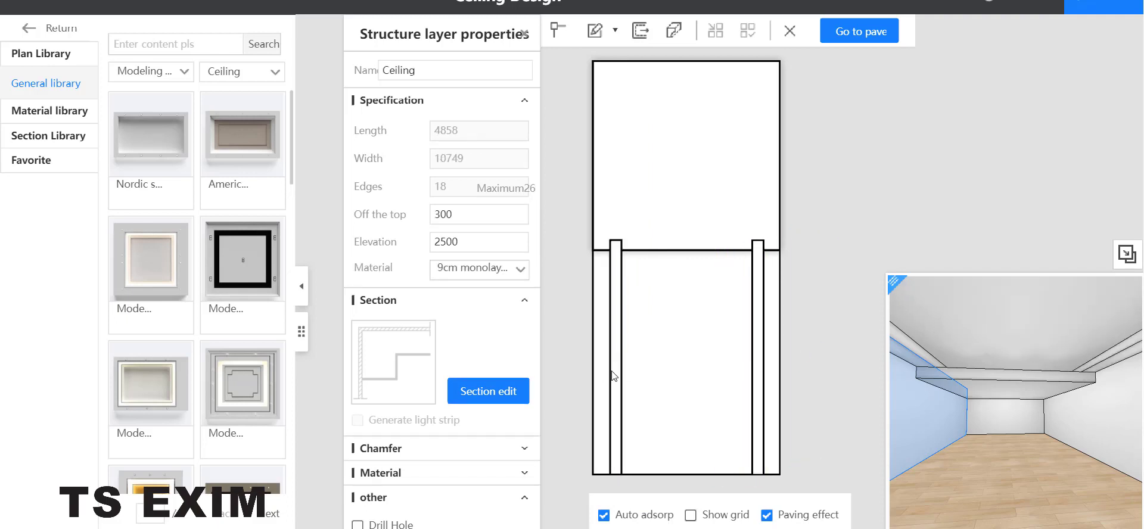
{"action": "left_click", "coordinate": [701, 323]}
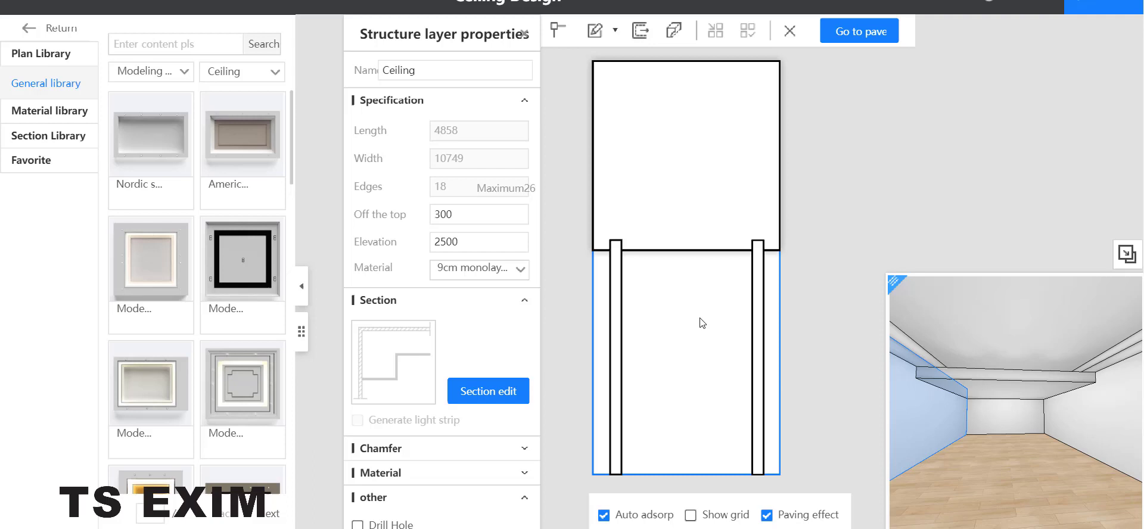
- Draw a thin line beside the left strip
{"action": "left_click", "coordinate": [596, 31]}
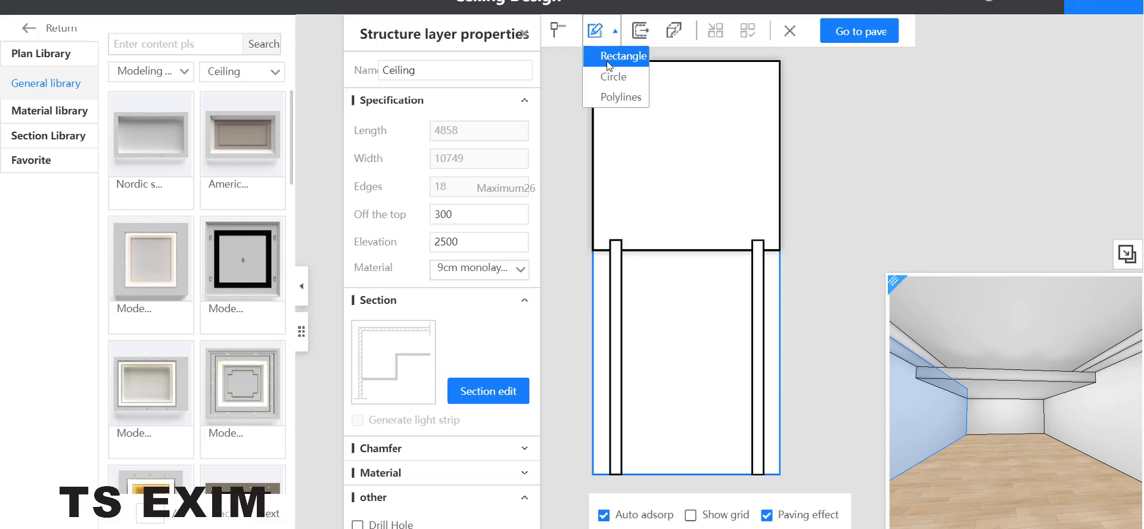
{"action": "left_click", "coordinate": [621, 56]}
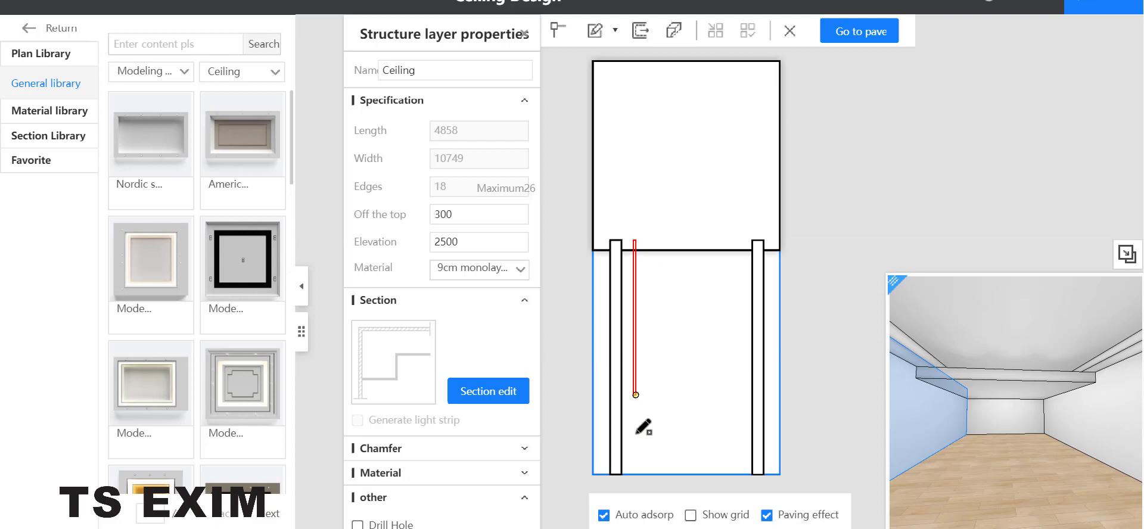
{"action": "left_click_drag", "start_coordinate": [634, 394], "coordinate": [635, 468]}
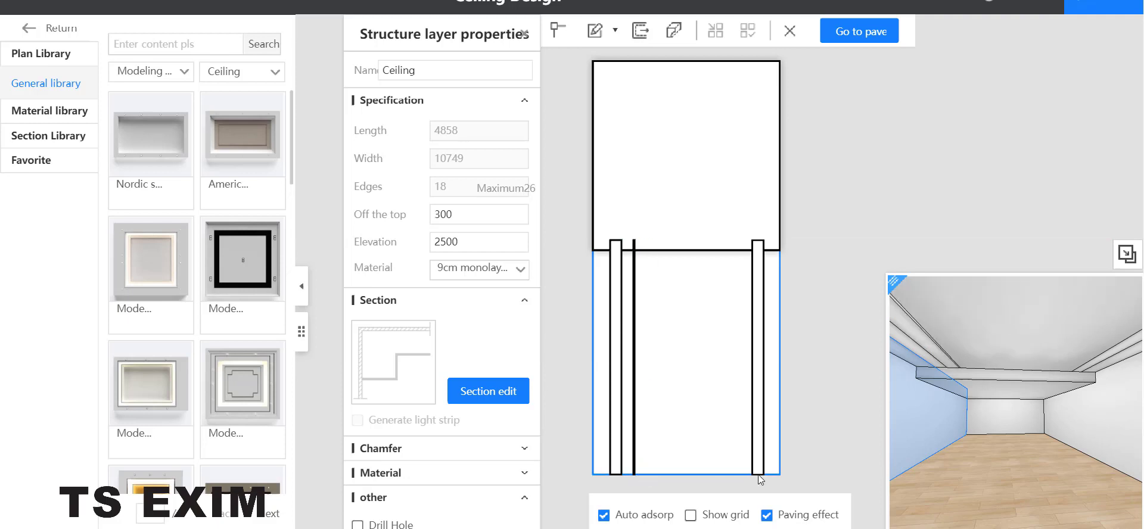
{"action": "mouse_move", "coordinate": [637, 332]}
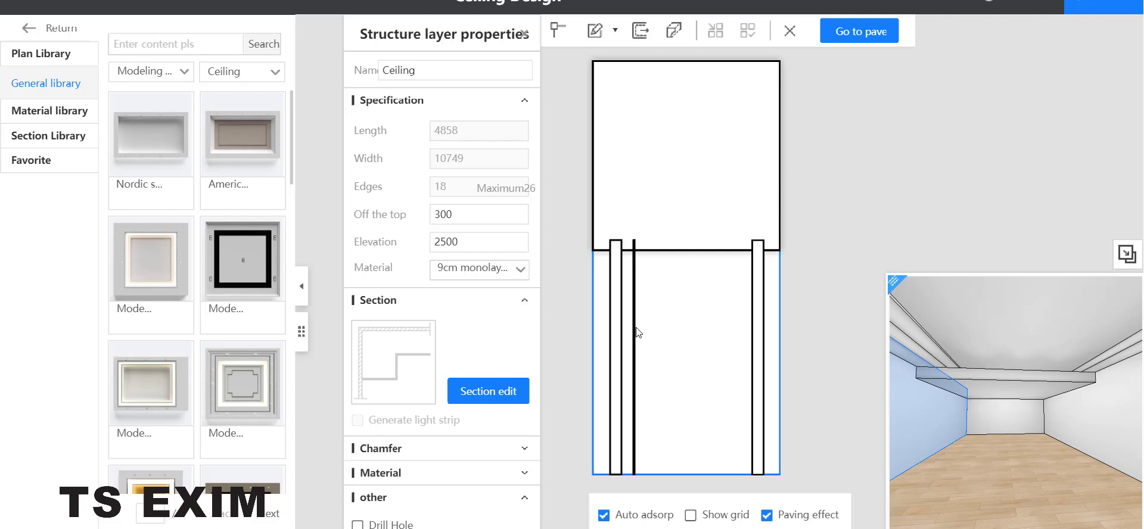
{"action": "right_click", "coordinate": [637, 332]}
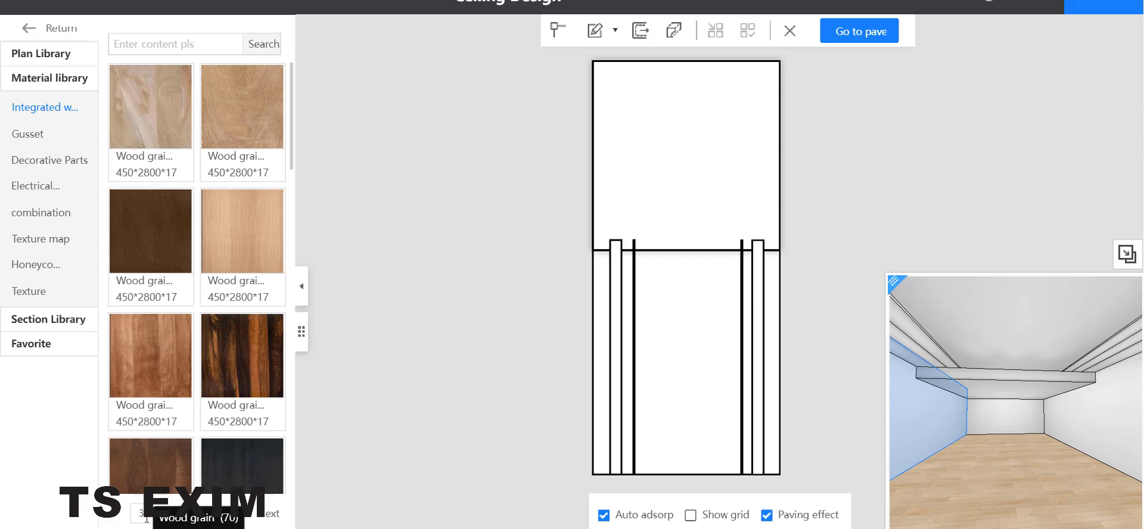
- Apply the black integrated wood-grain panel to the left and right lower-ceiling strips
{"action": "scroll", "scroll_direction": "down", "scroll_amount": 3}
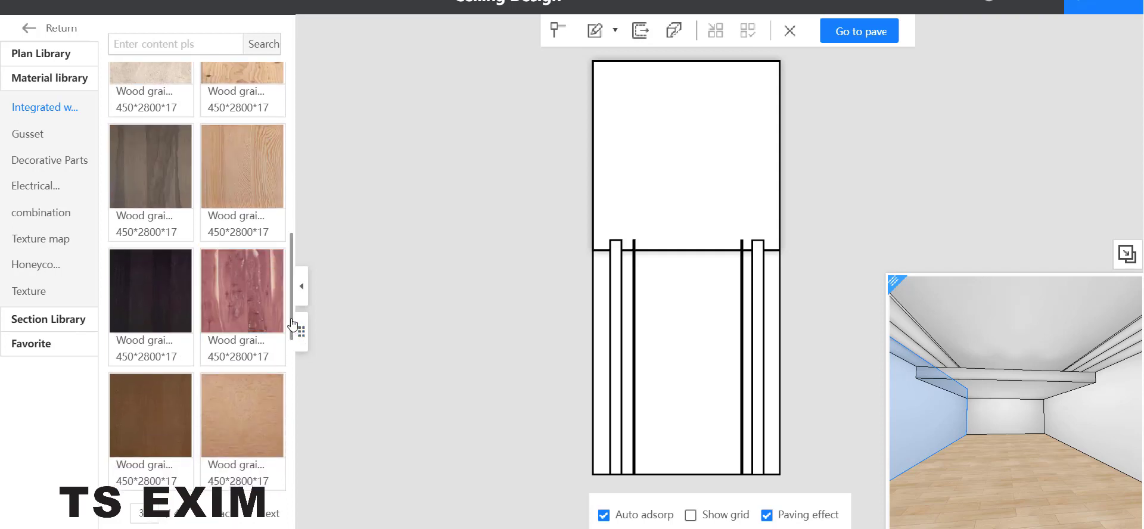
{"action": "scroll", "scroll_direction": "down", "scroll_amount": 3}
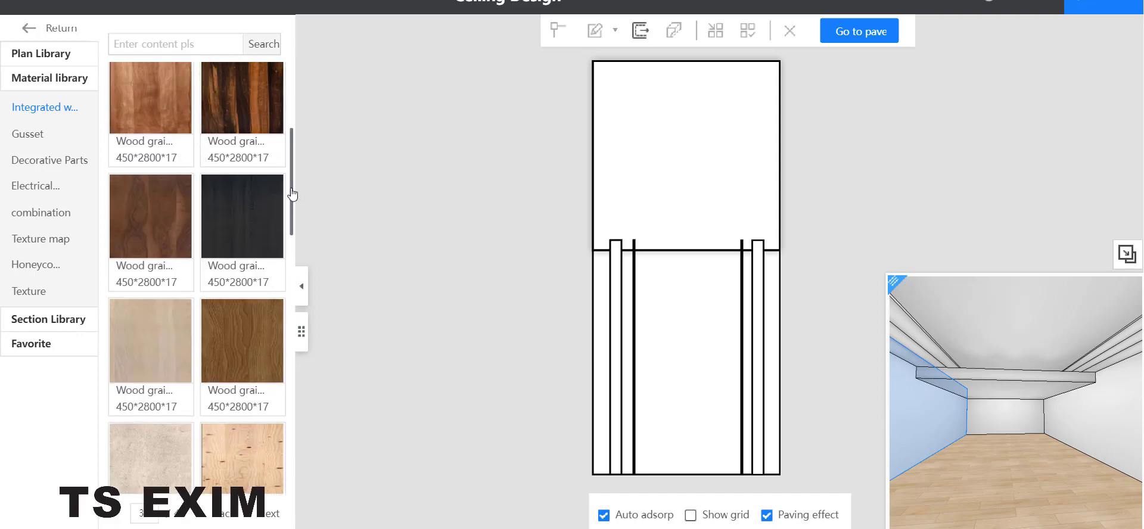
{"action": "scroll", "scroll_direction": "down", "scroll_amount": 3}
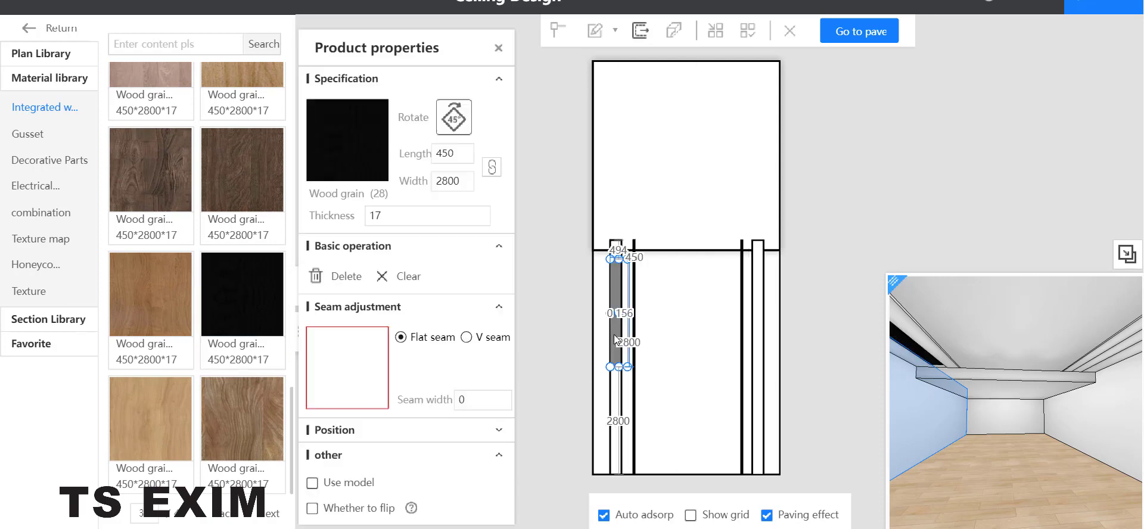
{"action": "left_click", "coordinate": [498, 47]}
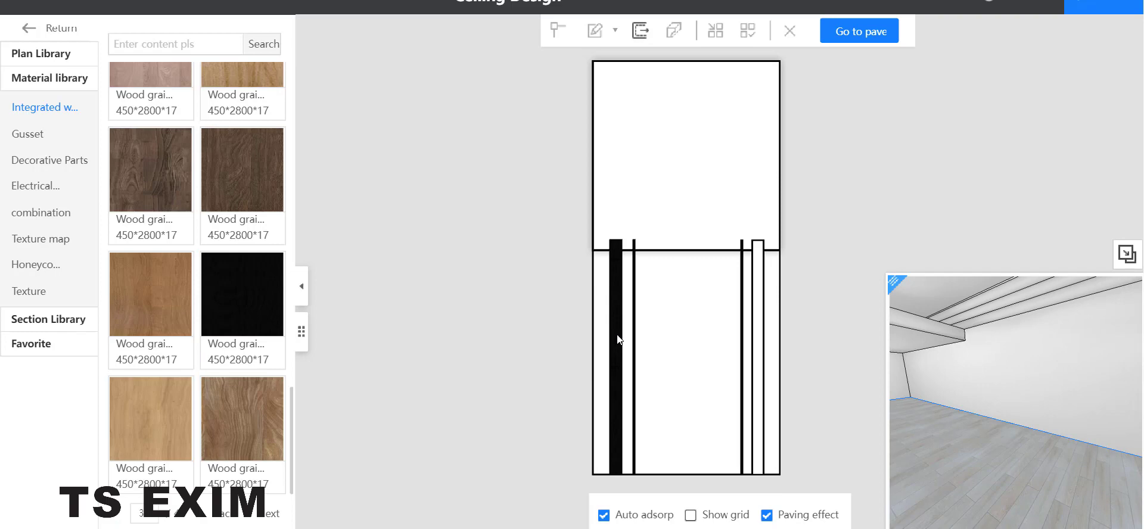
{"action": "left_click", "coordinate": [241, 293]}
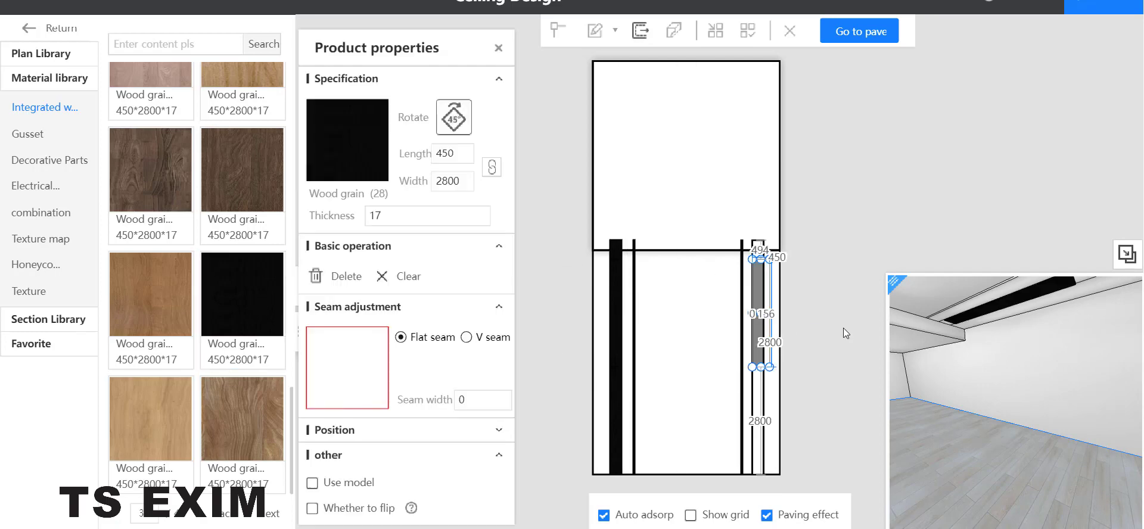
{"action": "left_click", "coordinate": [498, 48]}
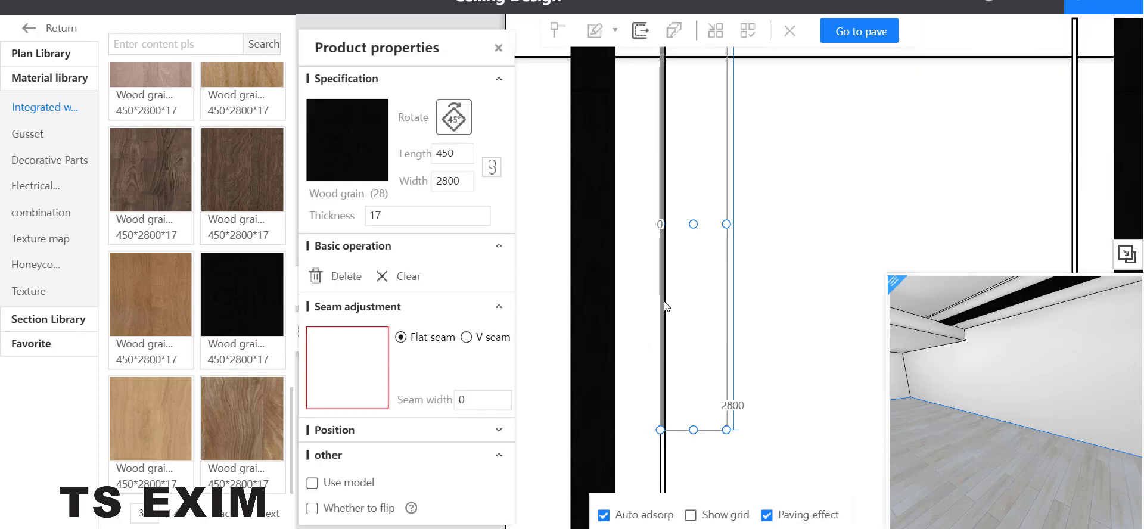
{"action": "left_click", "coordinate": [498, 48]}
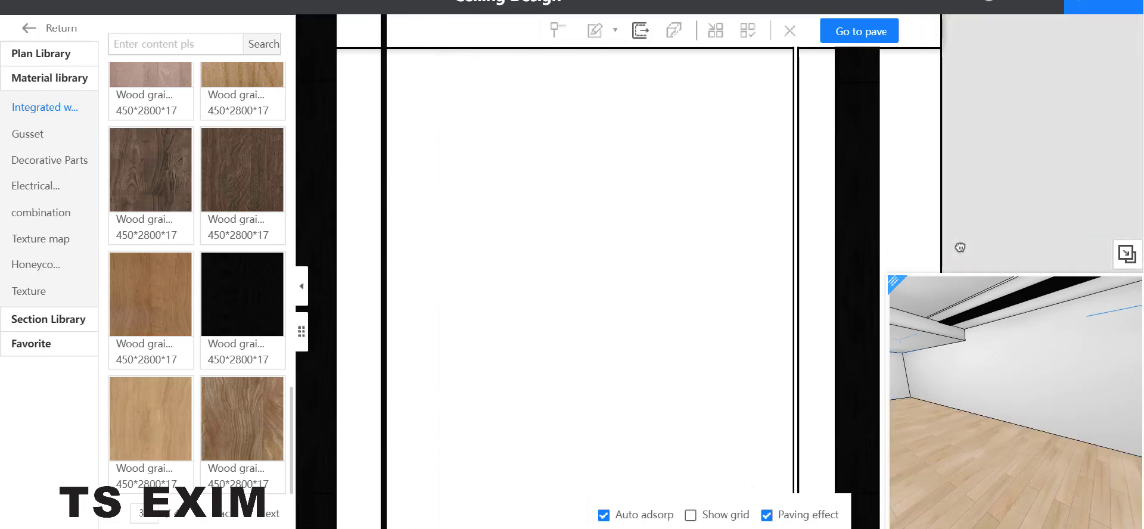
{"action": "left_click", "coordinate": [242, 293]}
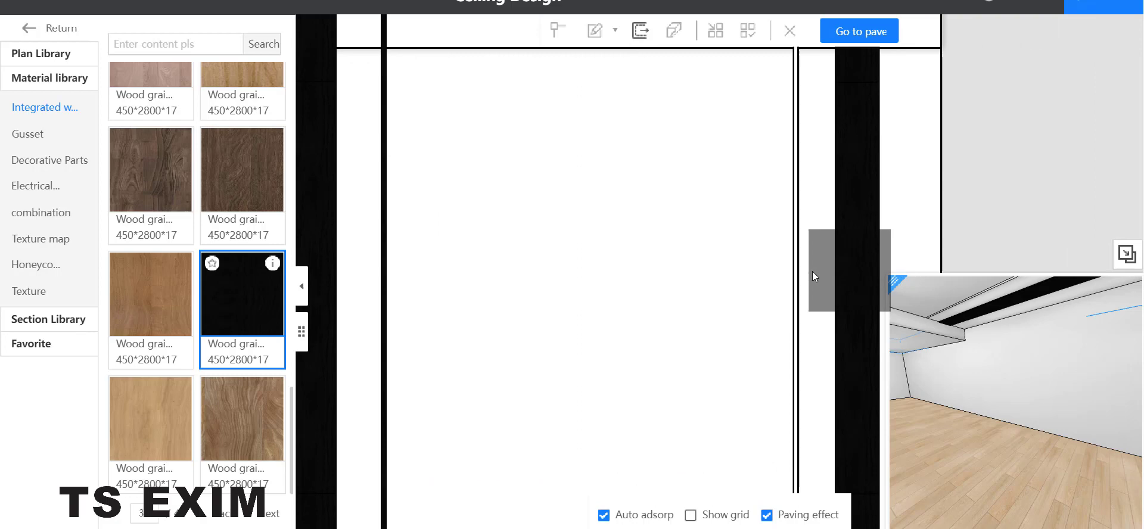
{"action": "left_click", "coordinate": [839, 270]}
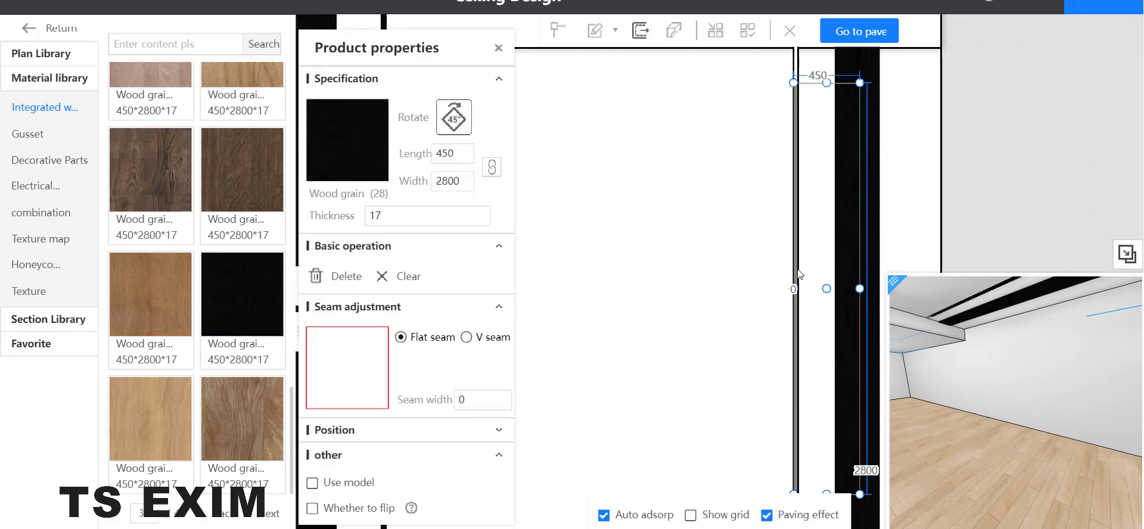
{"action": "left_click", "coordinate": [498, 48]}
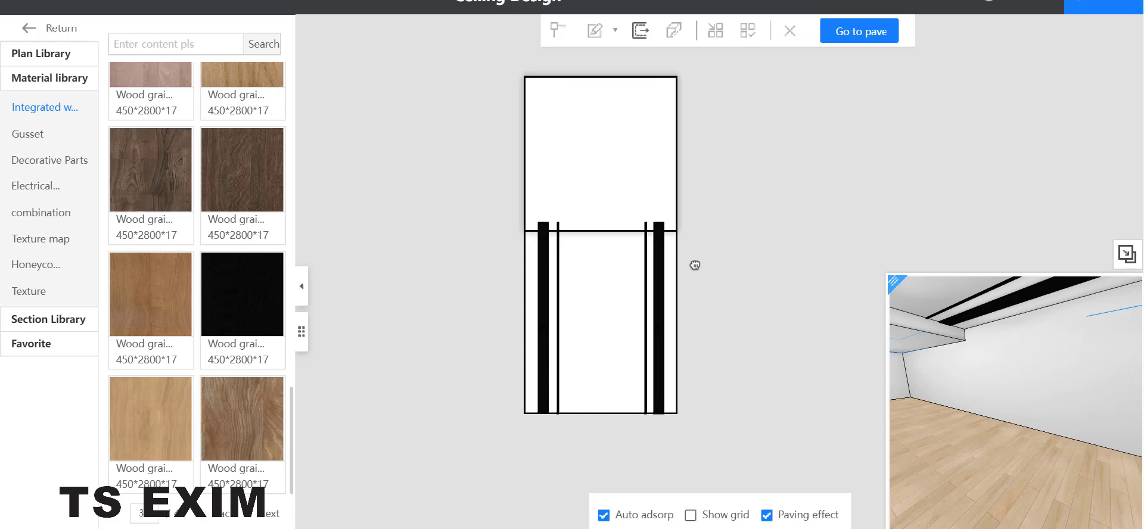
{"action": "mouse_move", "coordinate": [36, 185]}
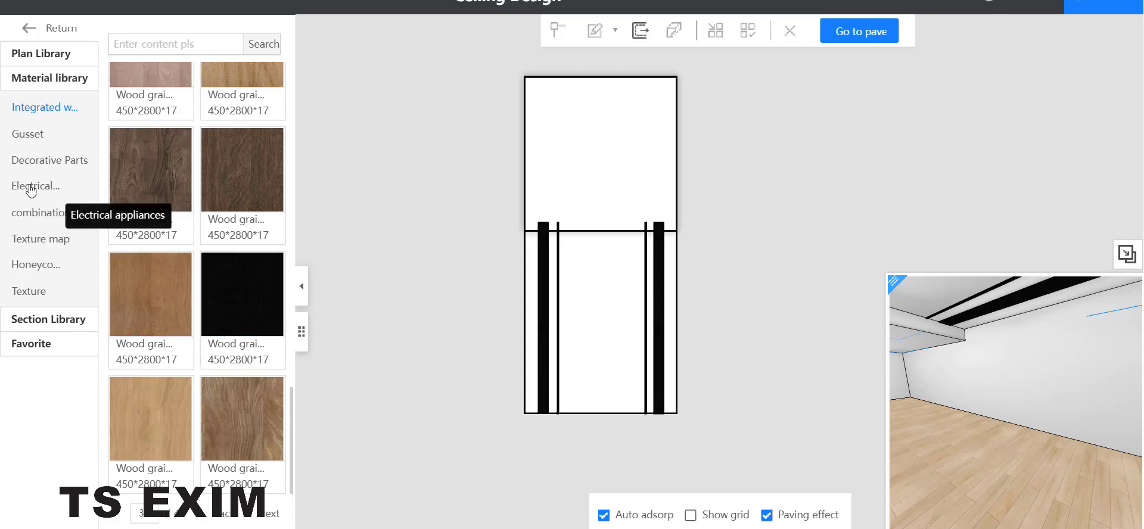
- Place the SHED211 double downlight onto the left black strip
{"action": "left_click", "coordinate": [35, 185]}
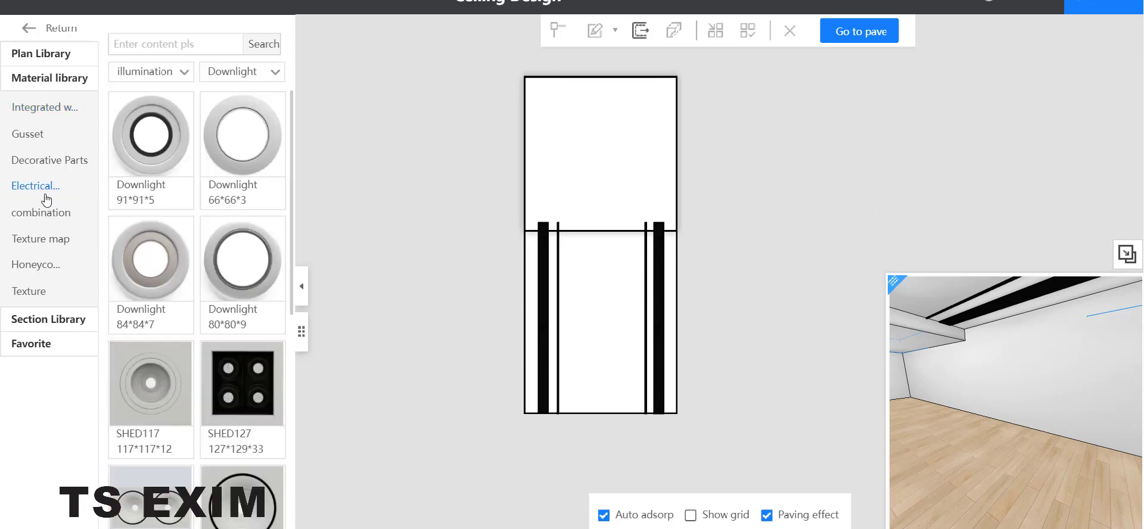
{"action": "mouse_move", "coordinate": [514, 289]}
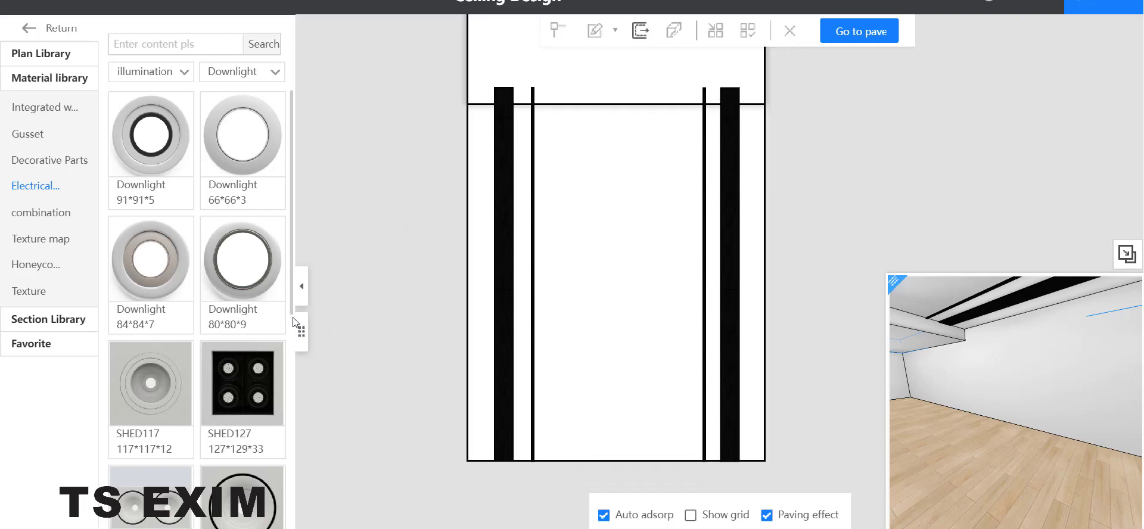
{"action": "scroll", "scroll_direction": "down", "scroll_amount": 3}
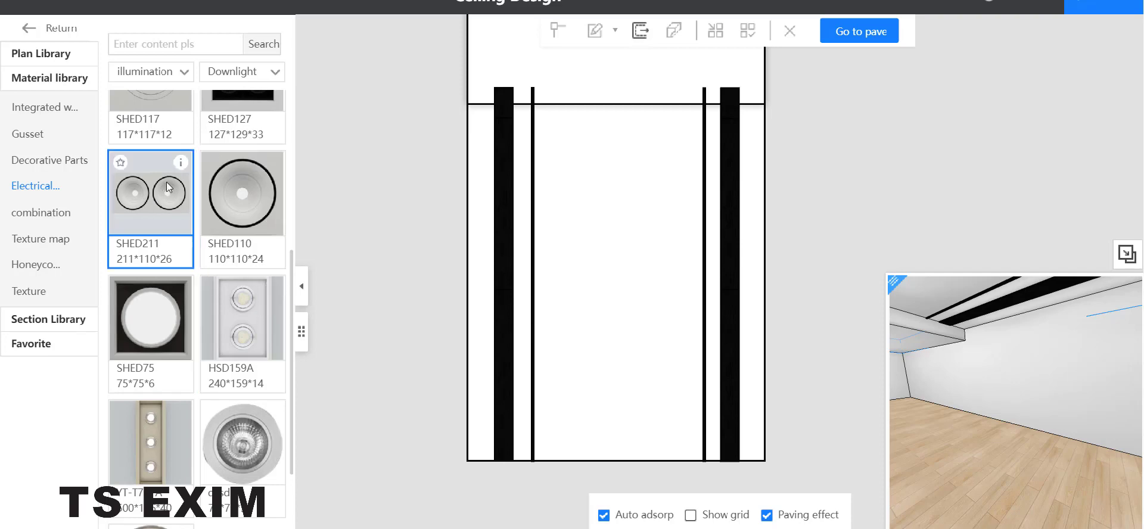
{"action": "left_click_drag", "start_coordinate": [150, 191], "coordinate": [396, 224]}
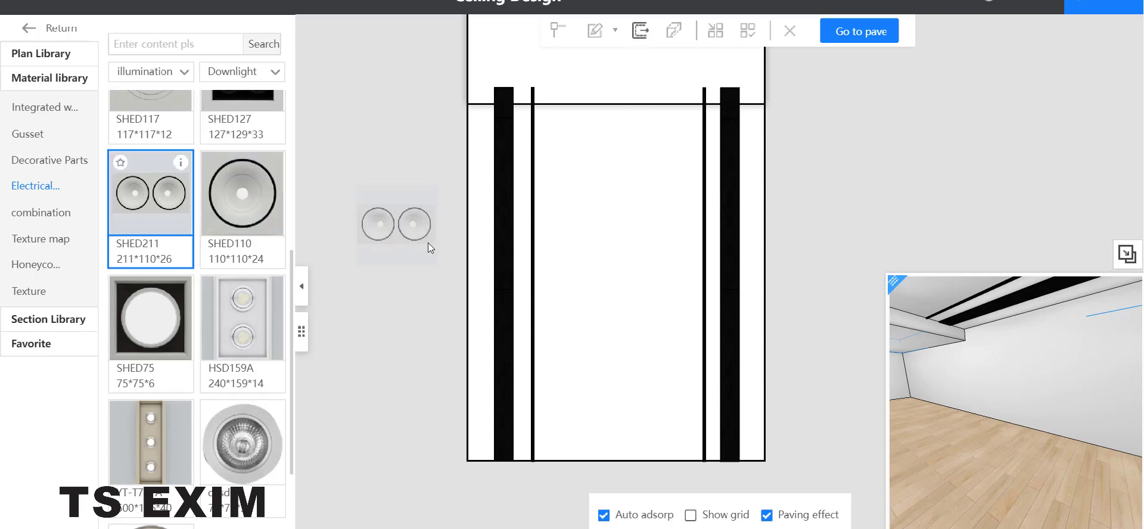
{"action": "left_click", "coordinate": [397, 224]}
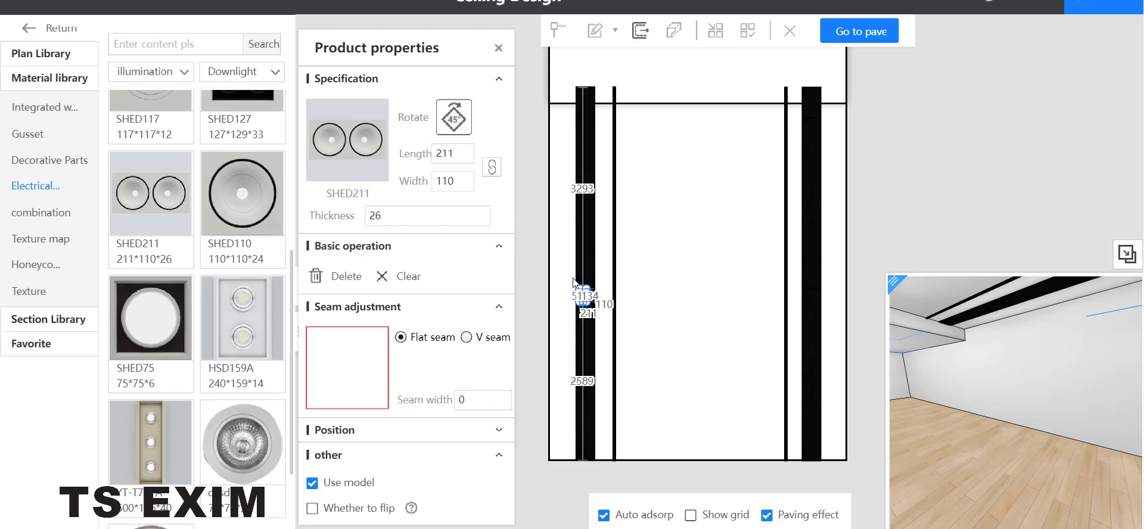
{"action": "left_click", "coordinate": [498, 47]}
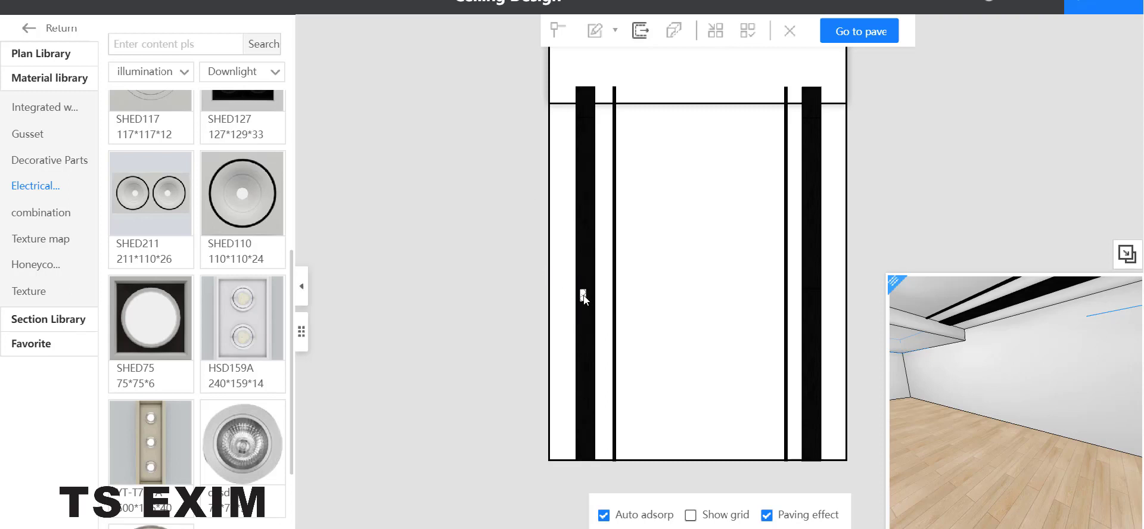
- Resize the downlight to 400 by 208 and move it lower along the strip
{"action": "left_click", "coordinate": [584, 297]}
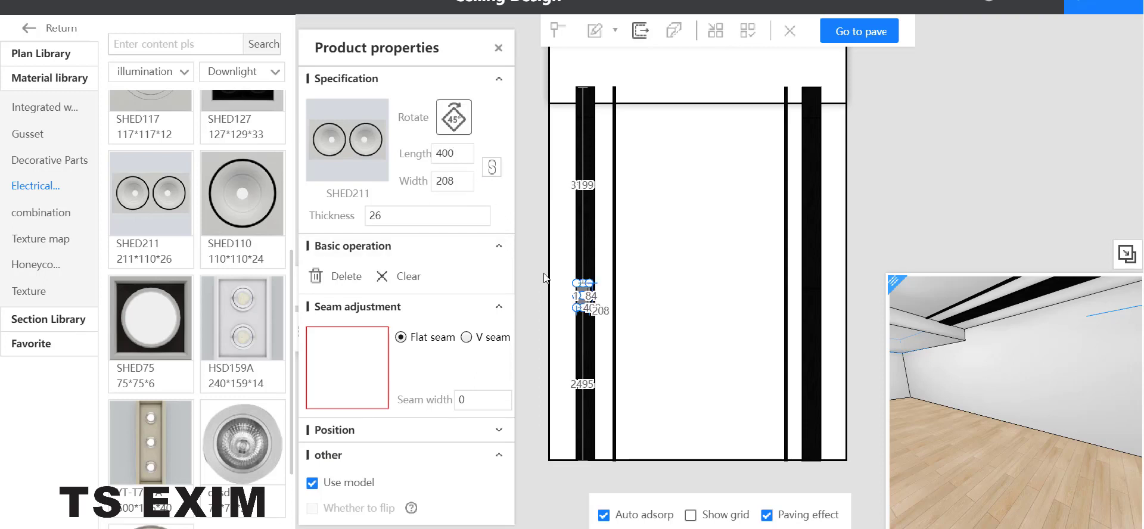
{"action": "left_click", "coordinate": [498, 47]}
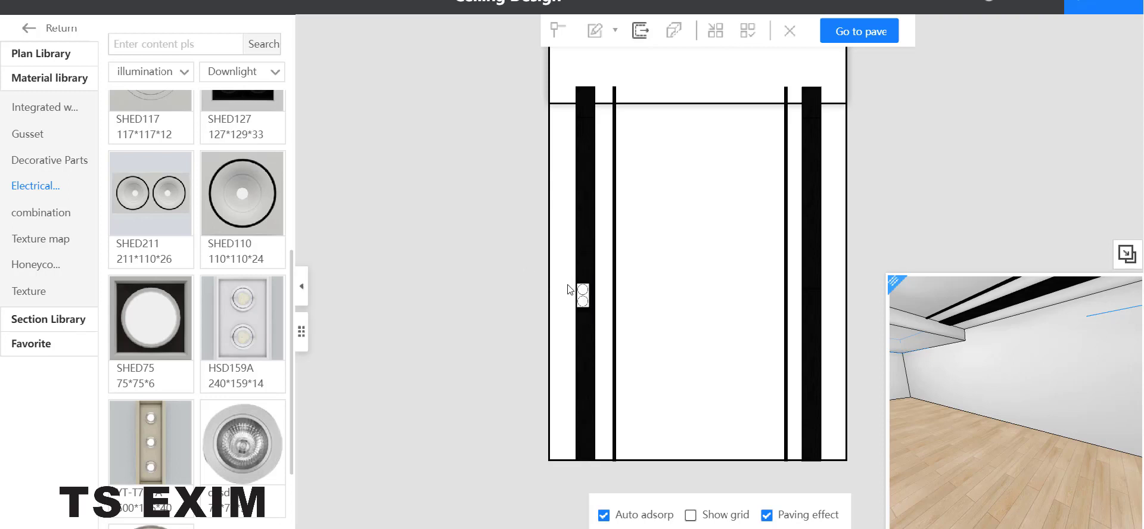
{"action": "left_click", "coordinate": [579, 292]}
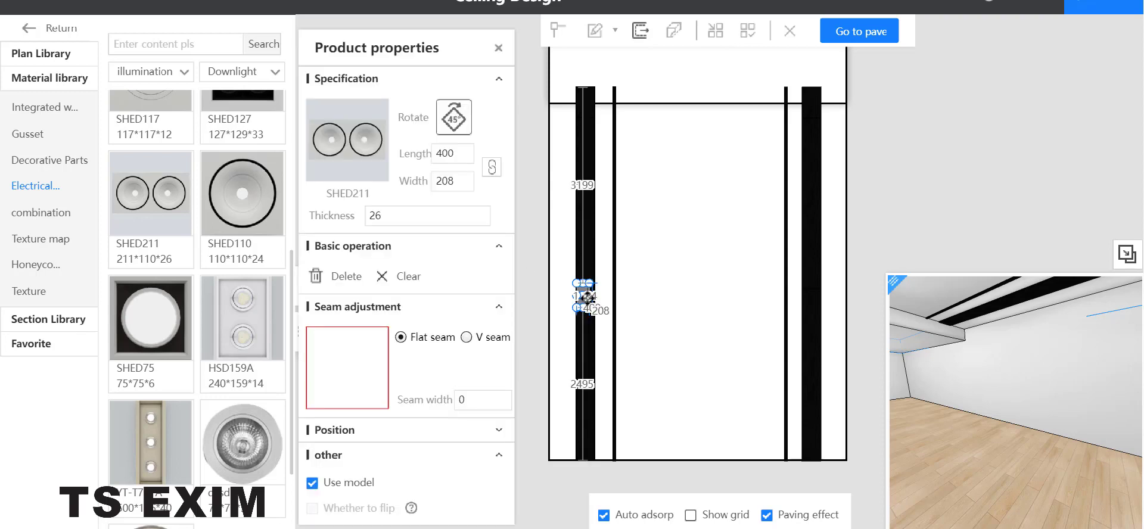
{"action": "left_click_drag", "start_coordinate": [582, 296], "coordinate": [582, 409]}
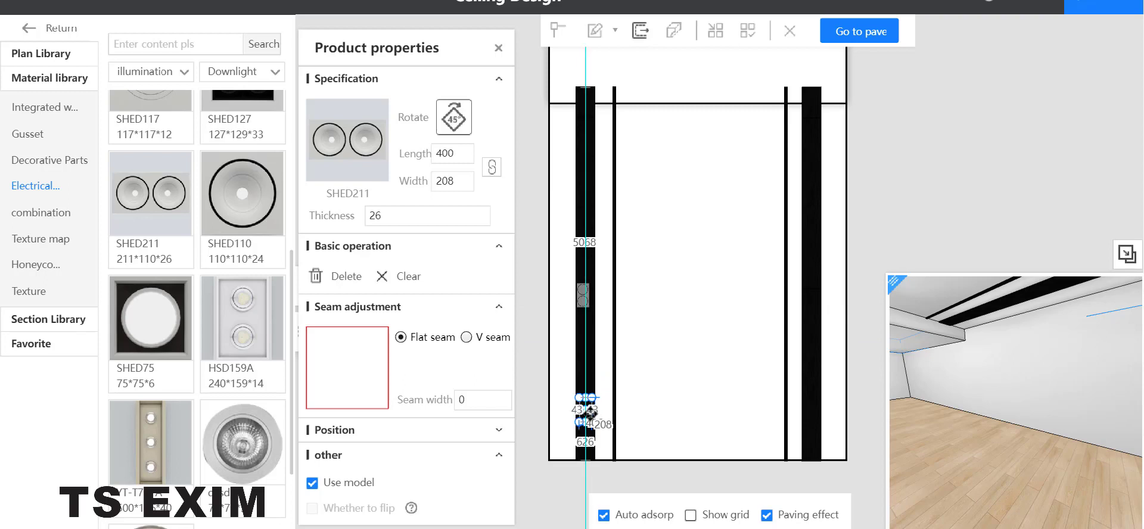
{"action": "left_click", "coordinate": [498, 48]}
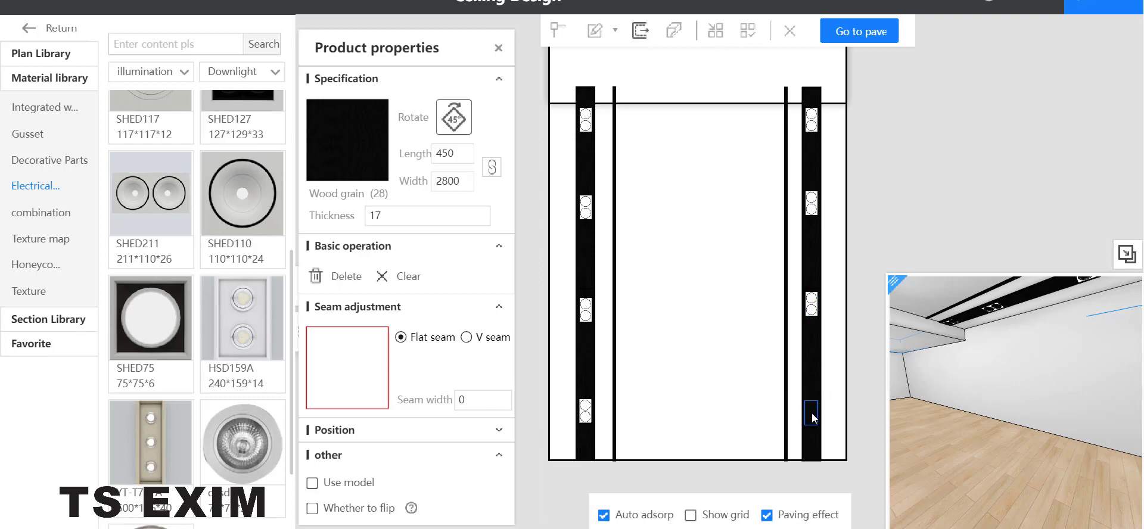
{"action": "mouse_move", "coordinate": [788, 339]}
{"action": "type", "text": "10"}
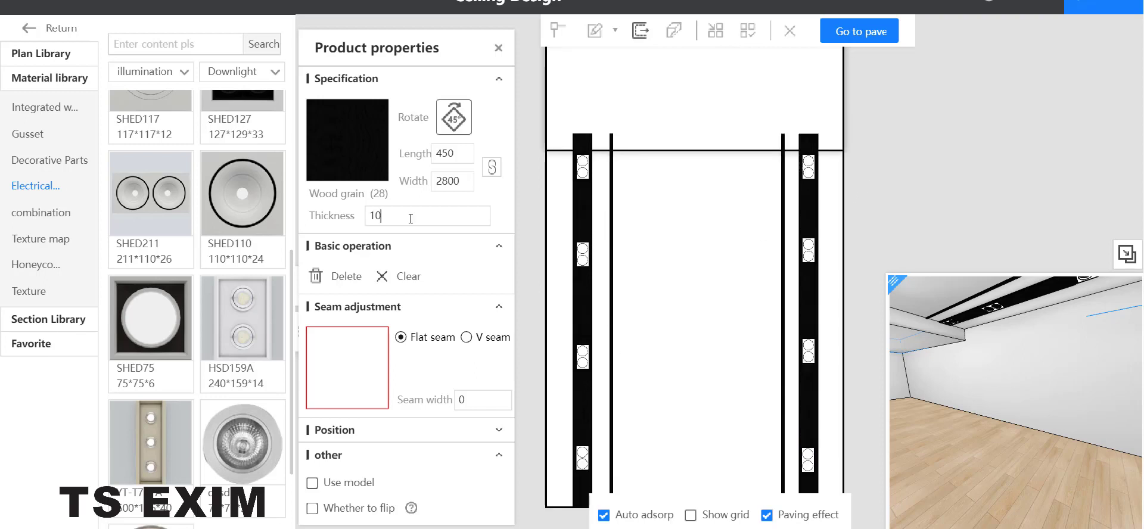
{"action": "mouse_move", "coordinate": [578, 206]}
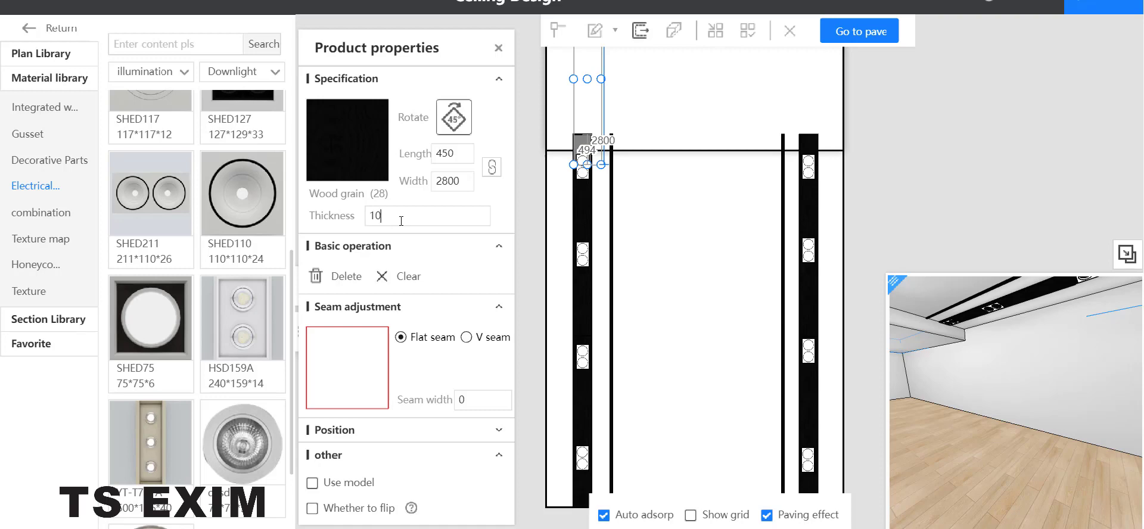
- Enter thickness 10 for both black wood-grain strips in Product properties
{"action": "type", "text": "17"}
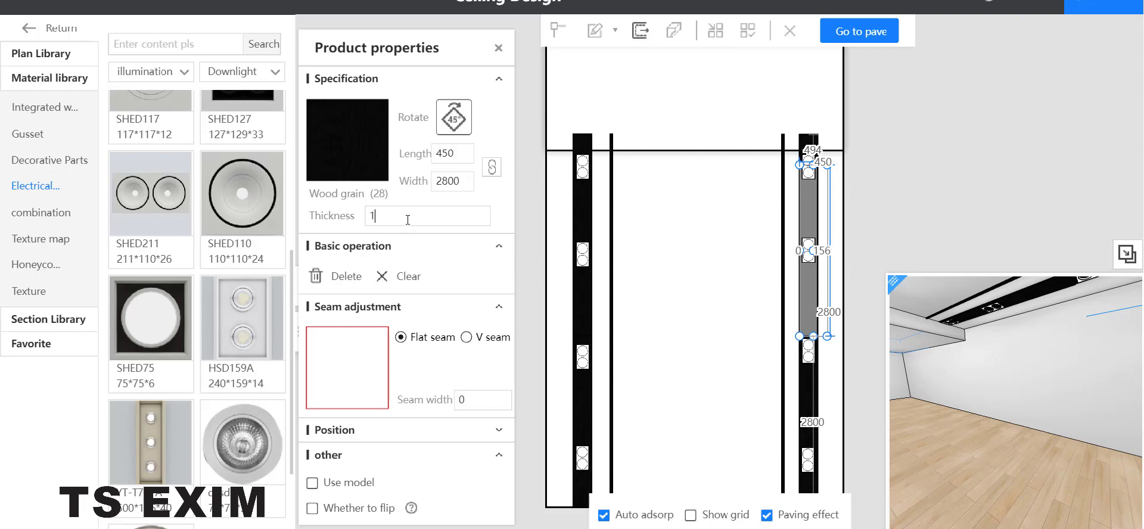
{"action": "type", "text": "0"}
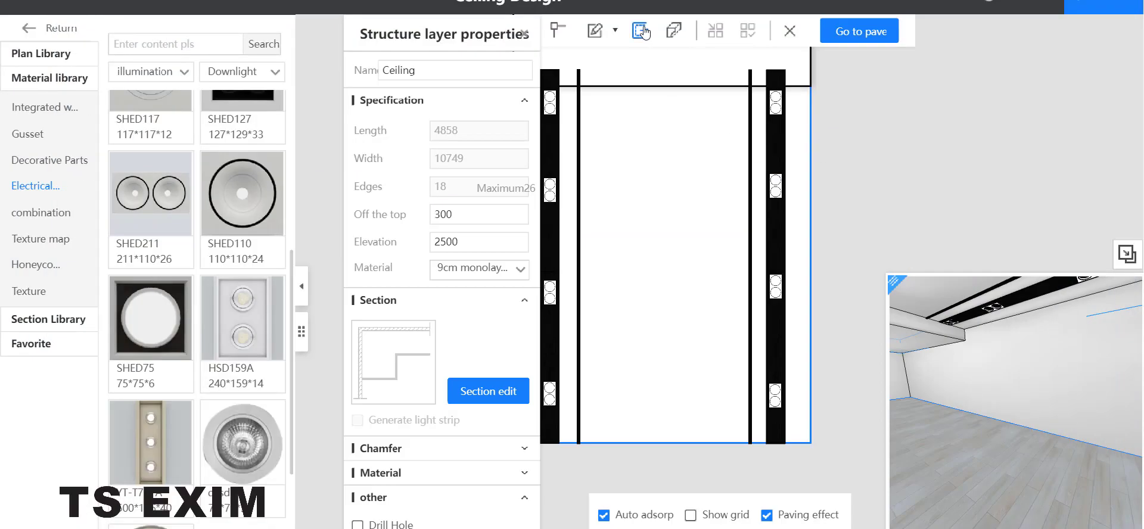
- Draw six small circle holes in the middle of the lower ceiling
{"action": "left_click", "coordinate": [596, 30]}
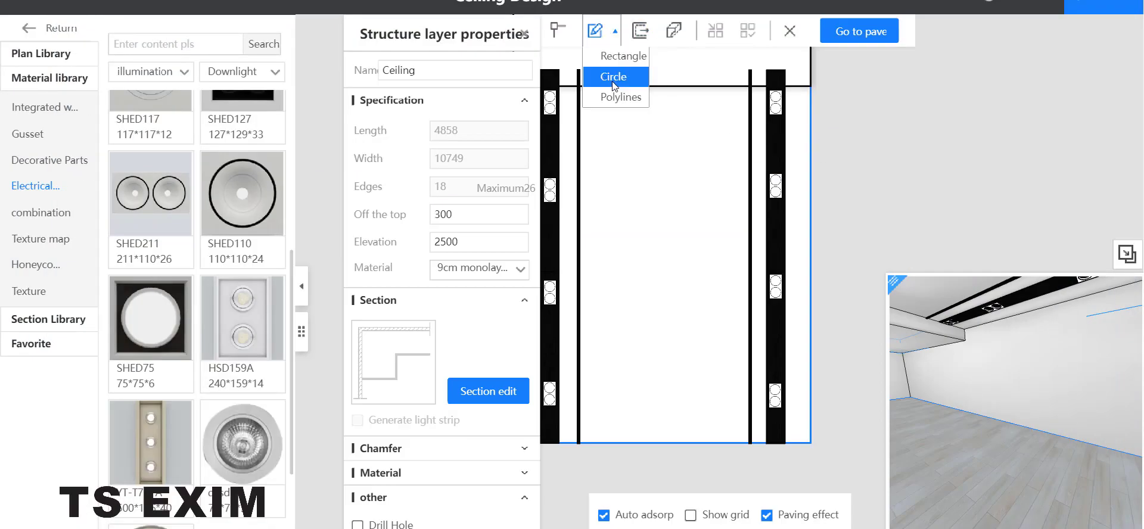
{"action": "left_click", "coordinate": [614, 76]}
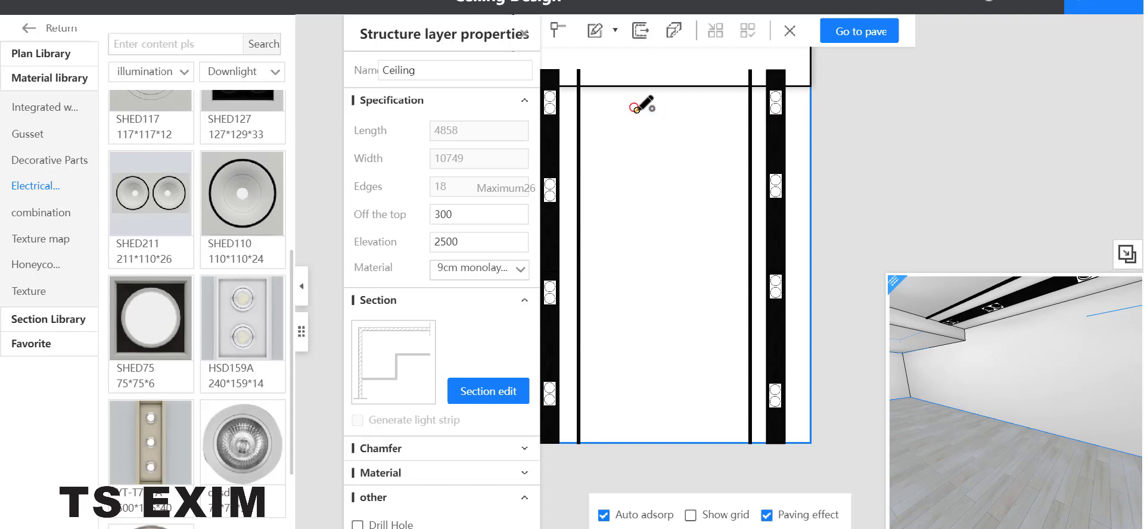
{"action": "left_click", "coordinate": [790, 30]}
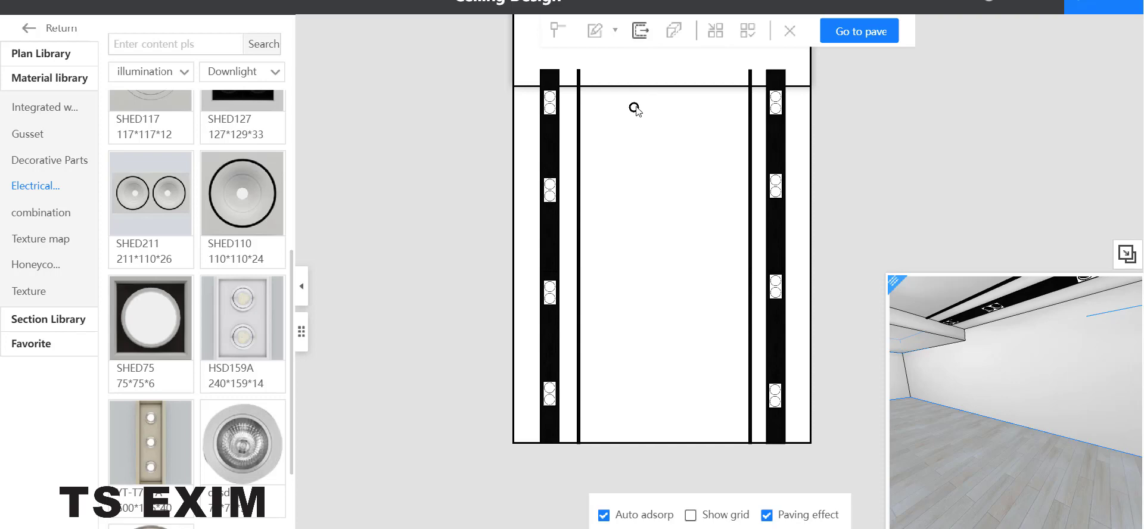
{"action": "left_click", "coordinate": [636, 108]}
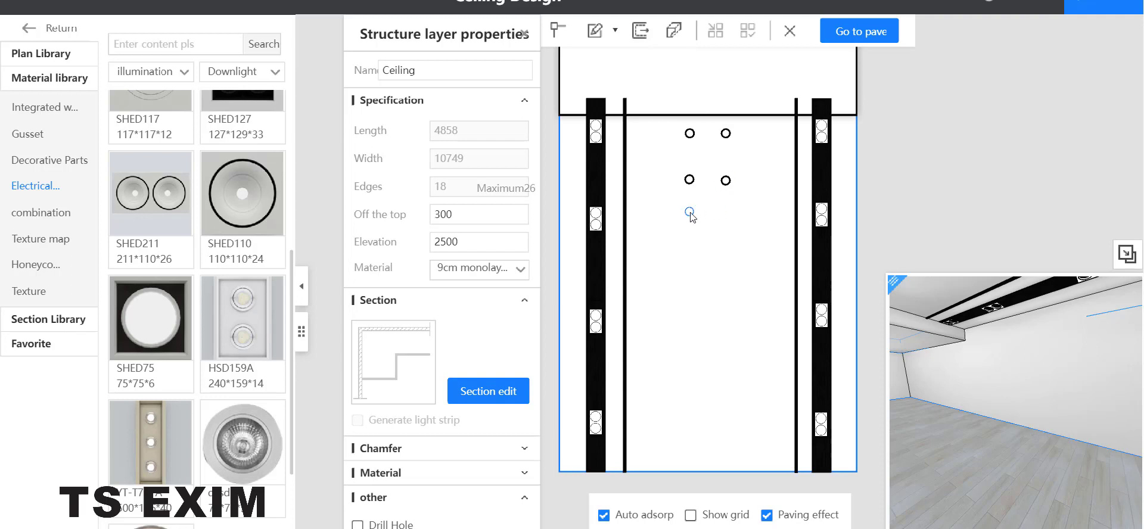
{"action": "left_click", "coordinate": [689, 215]}
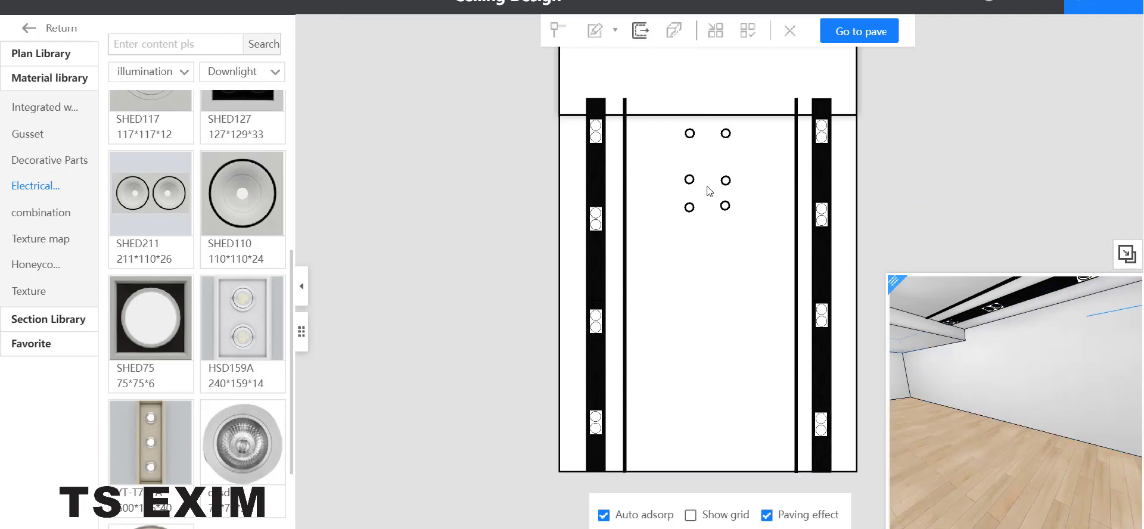
{"action": "left_click", "coordinate": [689, 181]}
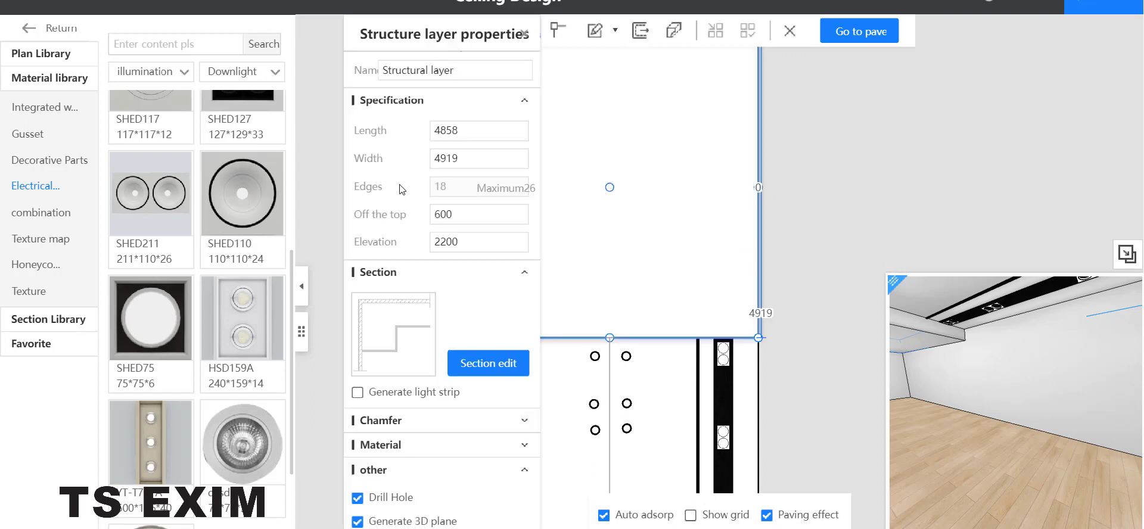
{"action": "mouse_move", "coordinate": [156, 77]}
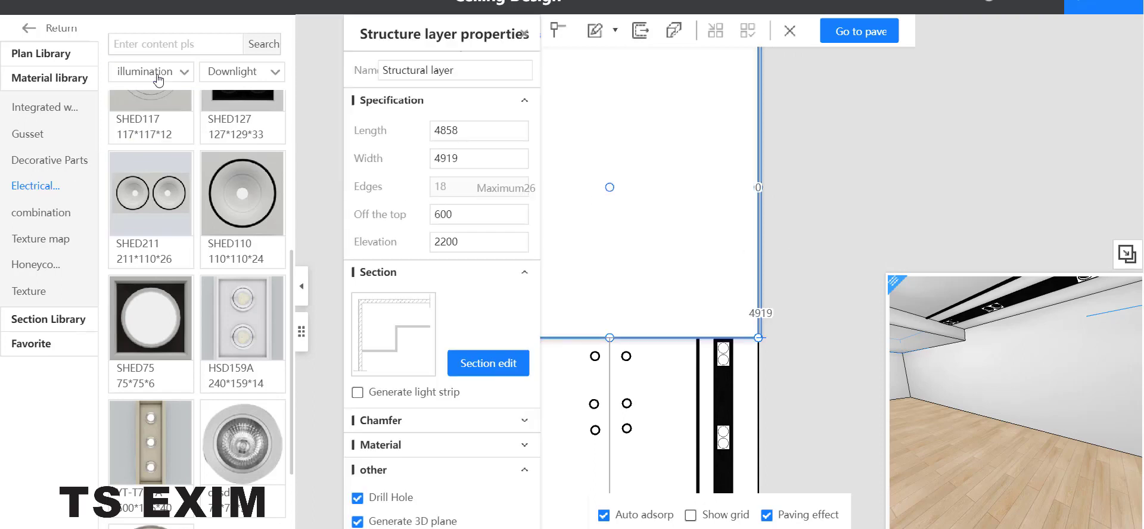
- Switch the appliance category to Breathe and drop the JF318C vent onto the upper ceiling
{"action": "left_click", "coordinate": [149, 71]}
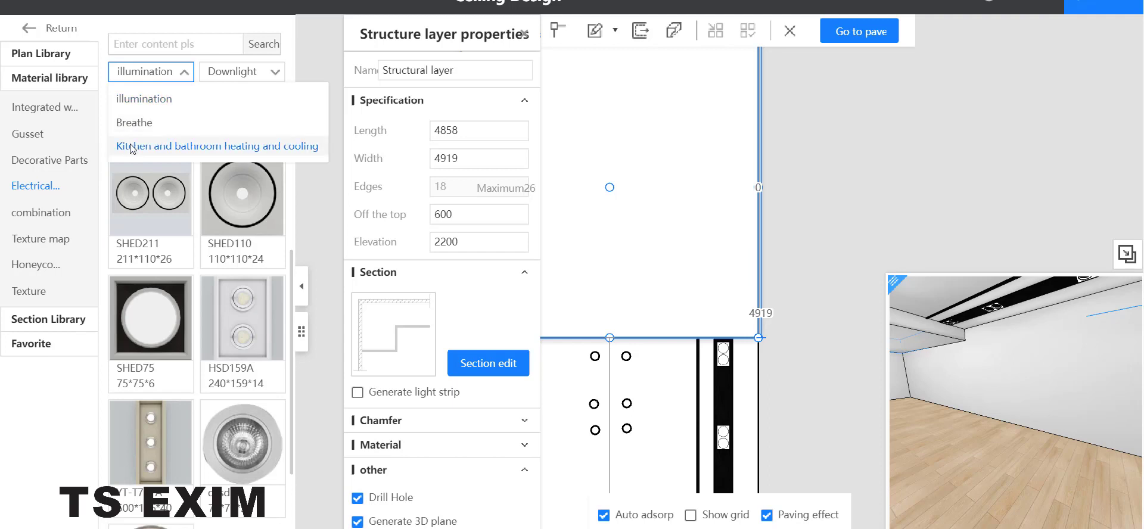
{"action": "left_click", "coordinate": [218, 146]}
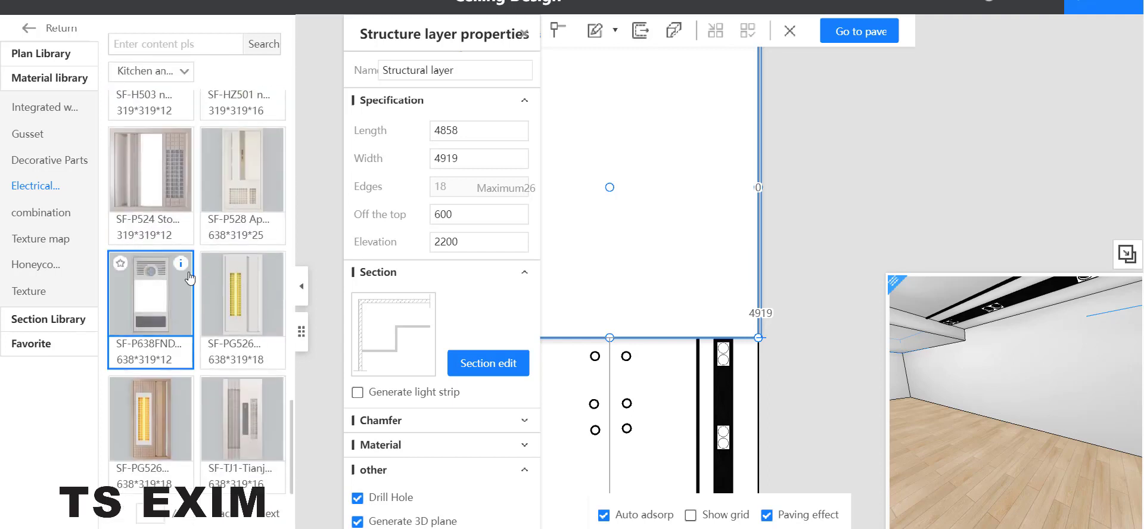
{"action": "left_click", "coordinate": [149, 71]}
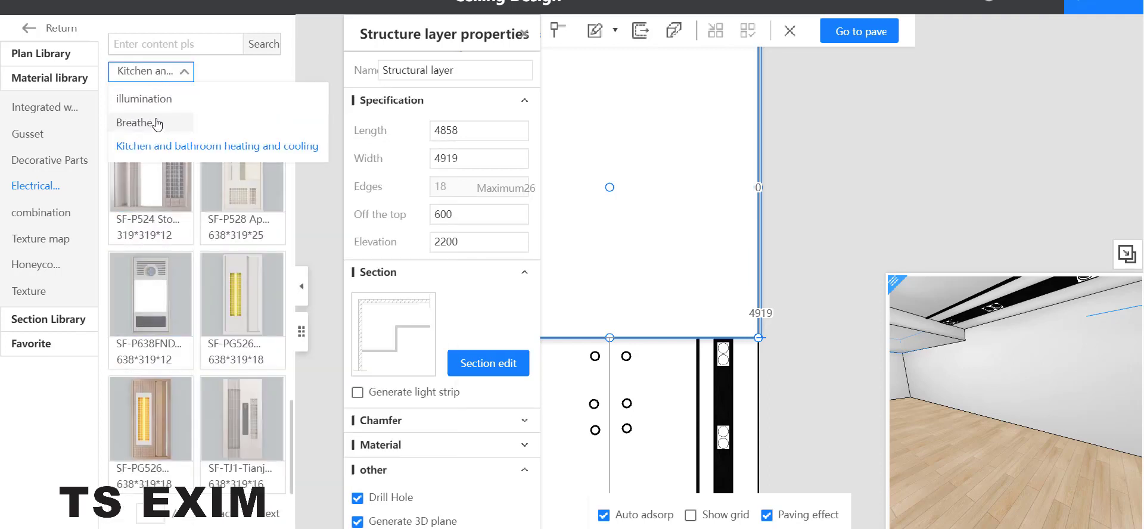
{"action": "left_click", "coordinate": [136, 122]}
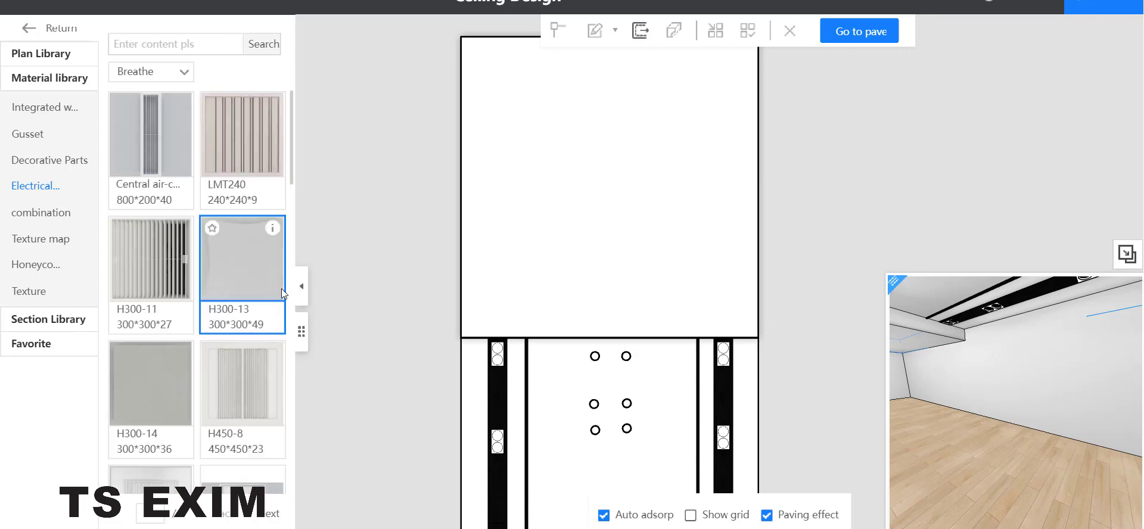
{"action": "scroll", "scroll_direction": "down", "scroll_amount": 3}
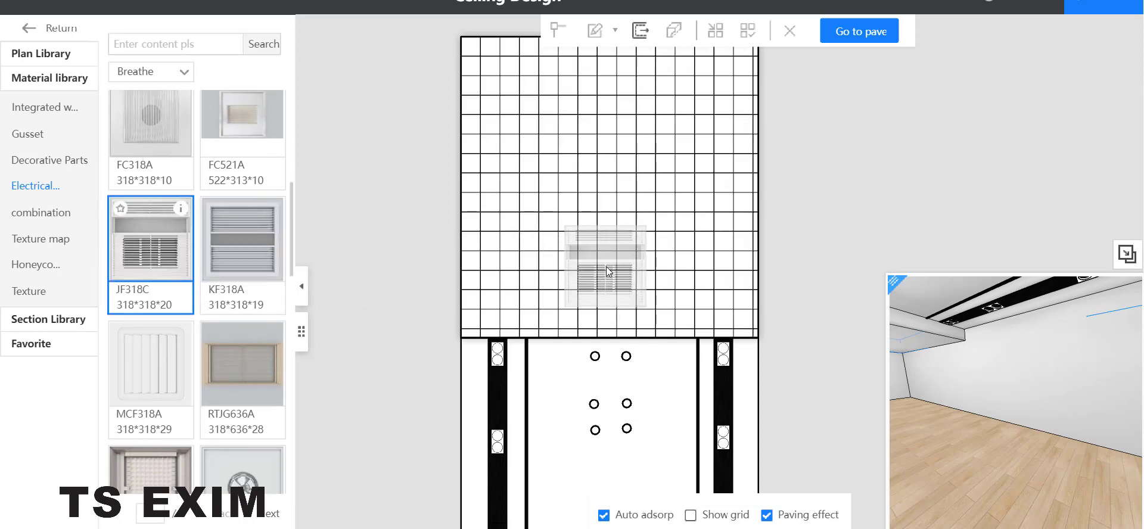
{"action": "left_click", "coordinate": [604, 270]}
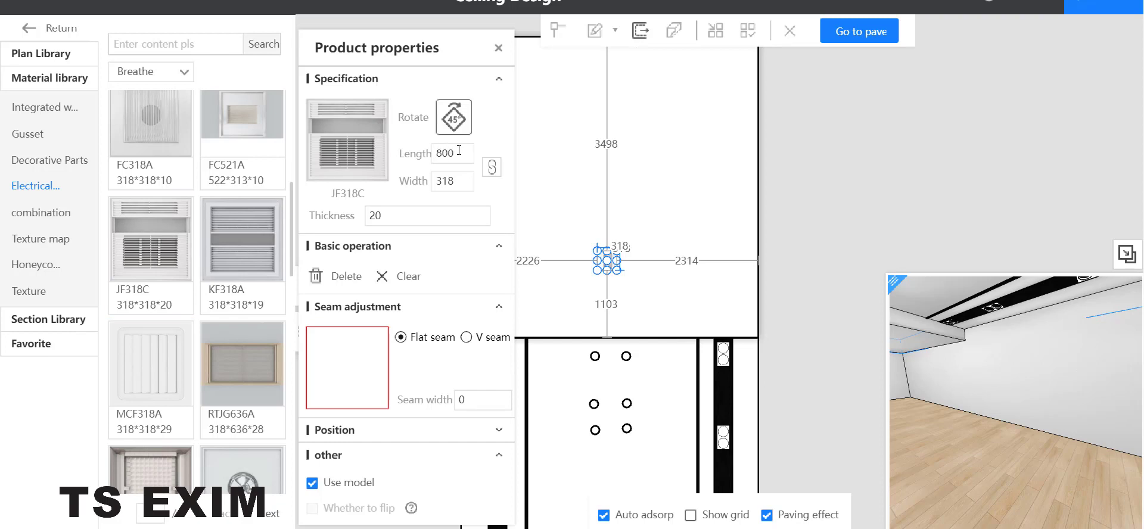
- Rotate the JF318C vent twice by 45° so it sits square
{"action": "left_click", "coordinate": [452, 117]}
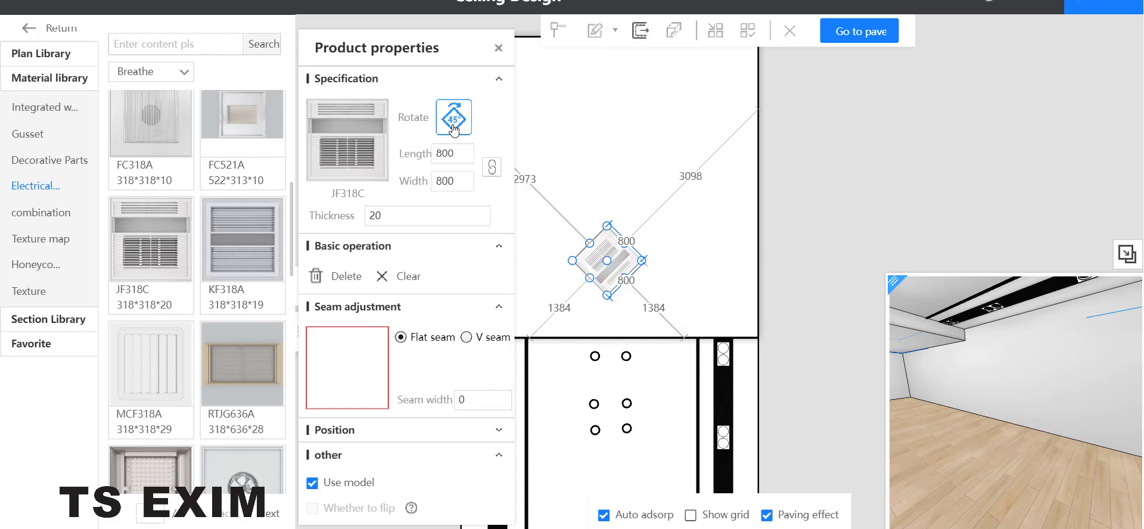
{"action": "left_click", "coordinate": [453, 117]}
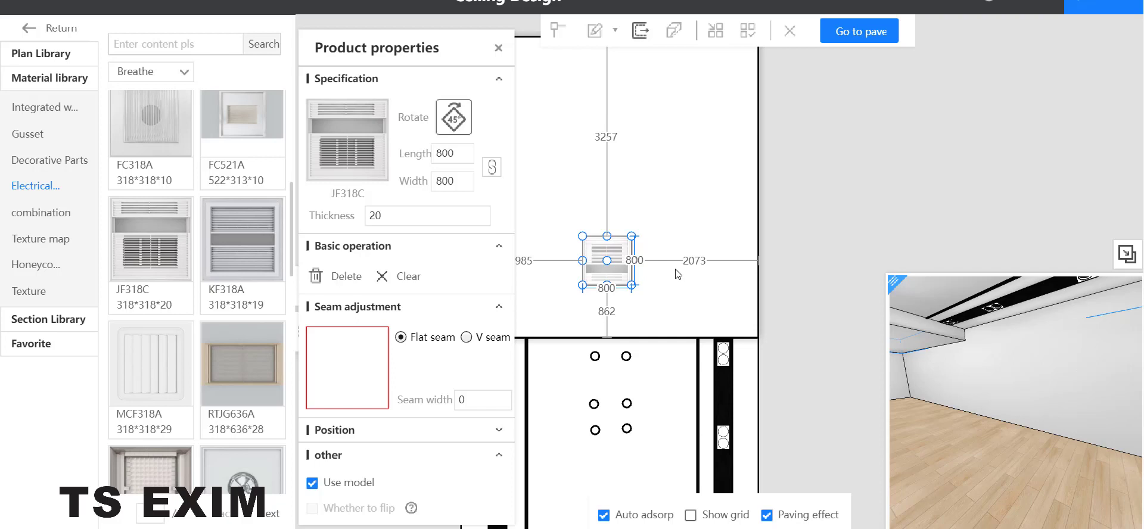
{"action": "mouse_move", "coordinate": [794, 263]}
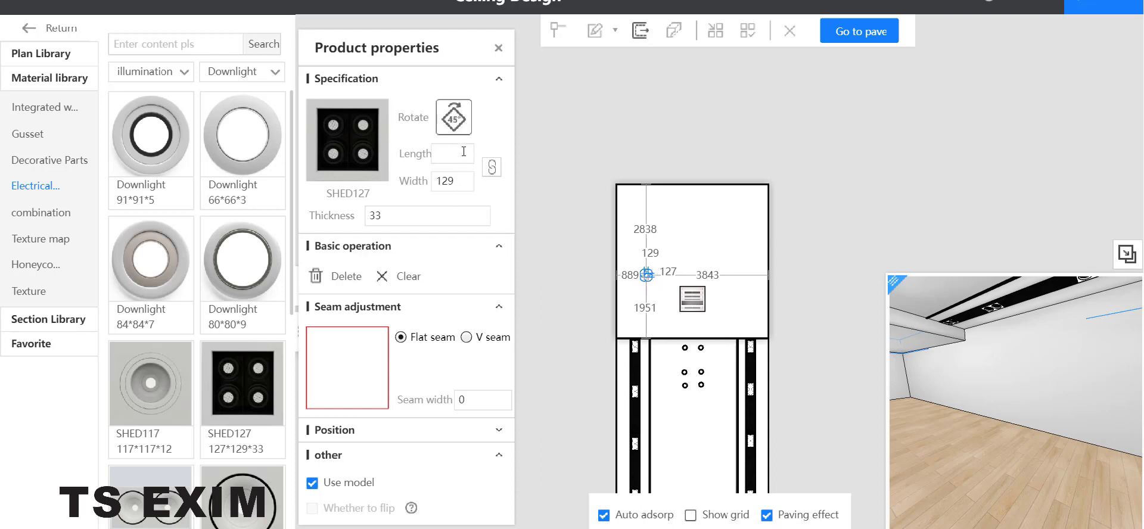
- Set the SHED127 downlight's length to 200
{"action": "type", "text": "200"}
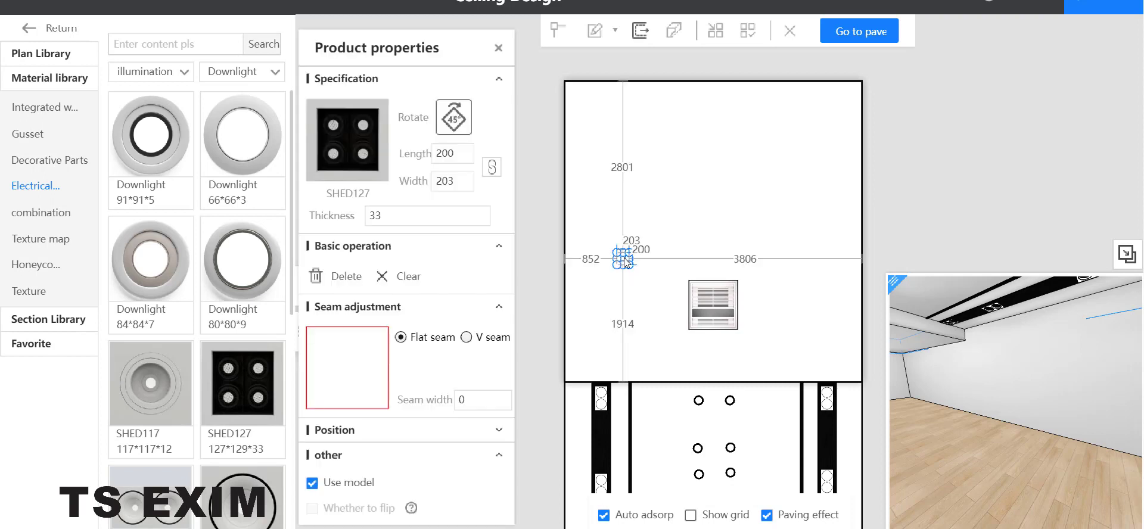
{"action": "left_click", "coordinate": [498, 48]}
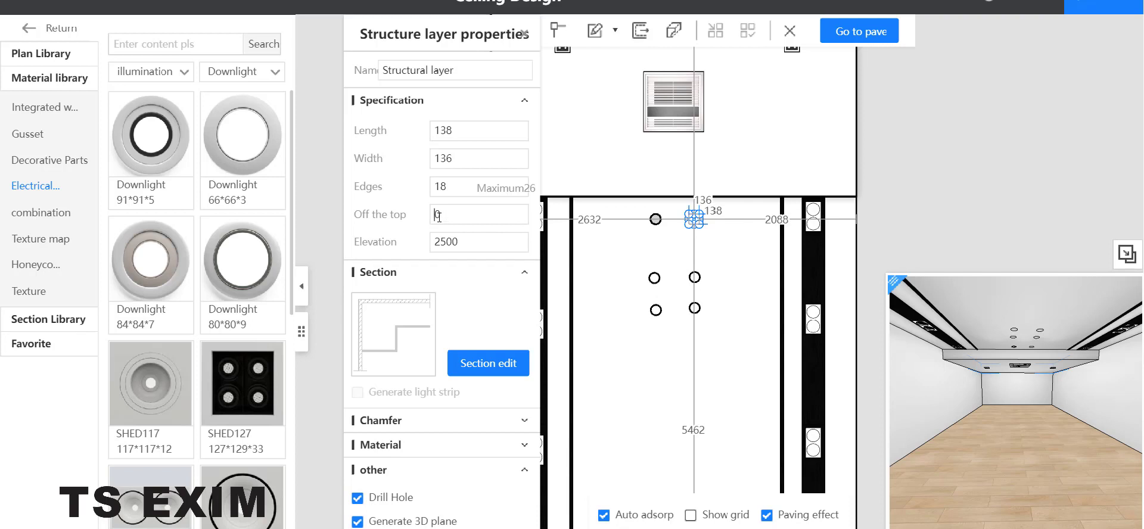
- Set the circular hole 250 off the top, then exit Ceiling Design to the 3D view
{"action": "type", "text": "250"}
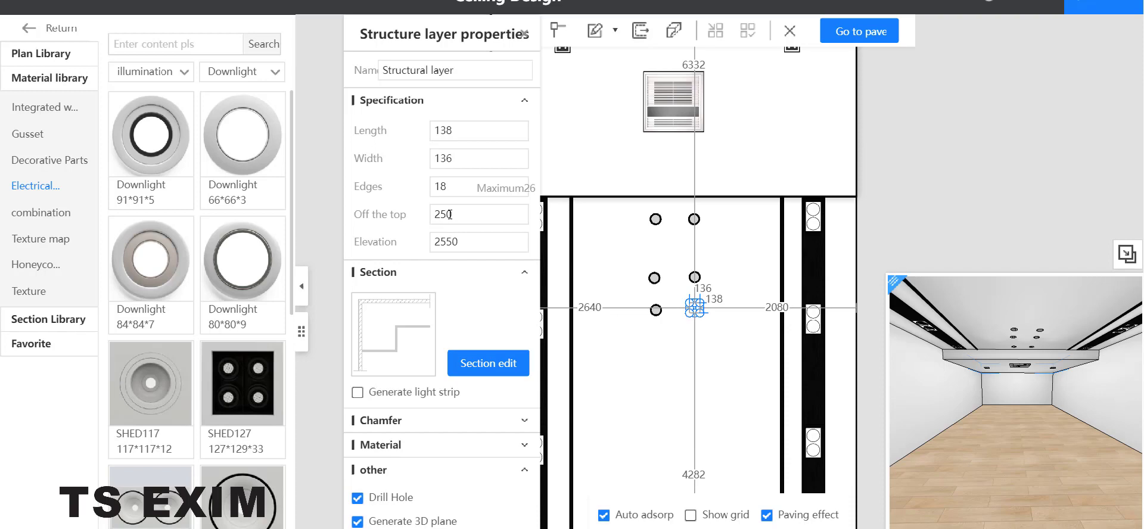
{"action": "left_click", "coordinate": [789, 31]}
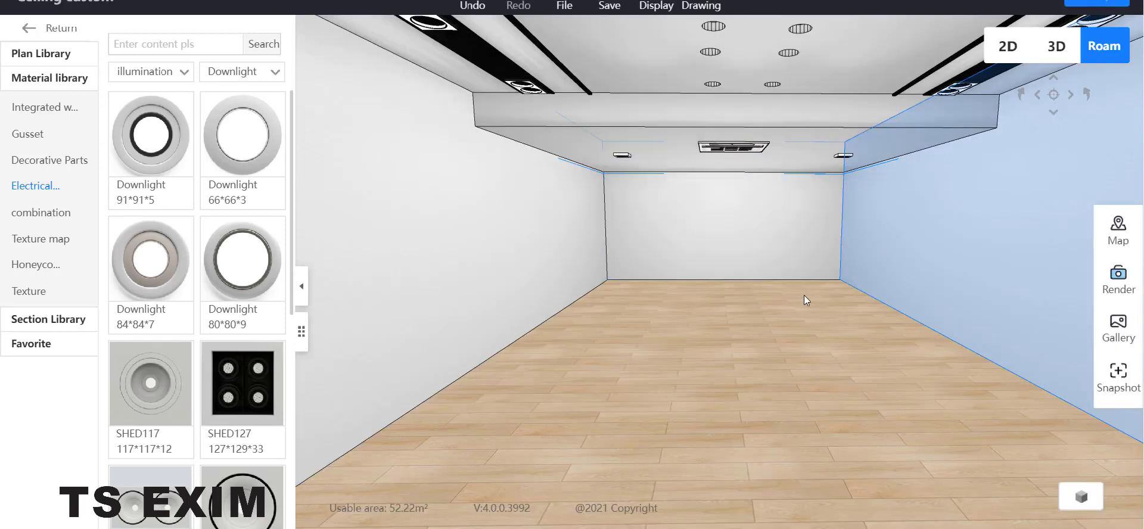
- Place the spiral multi-ring pendant chandelier from Public lighting at the room's centre
{"action": "left_click", "coordinate": [24, 230]}
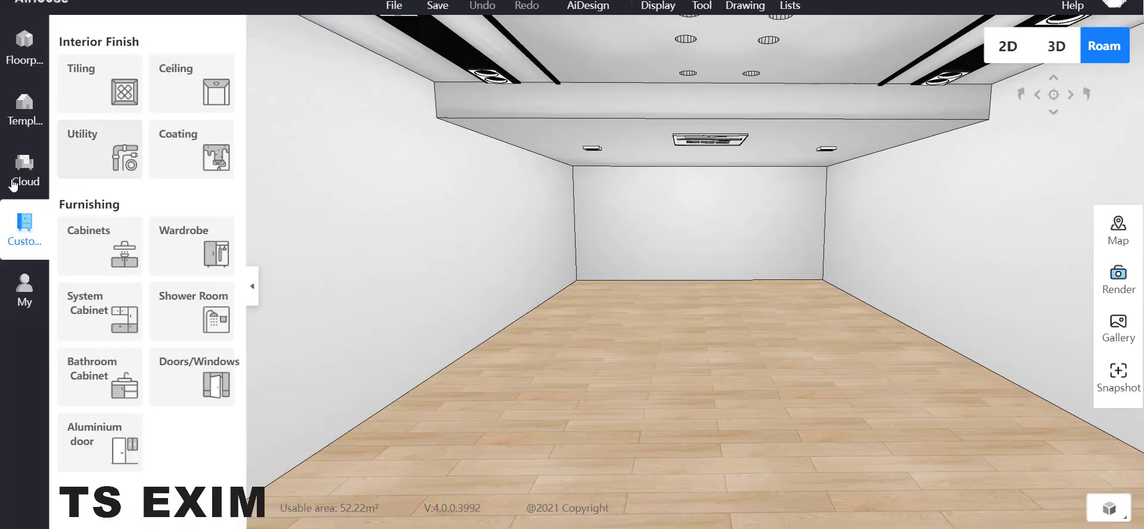
{"action": "left_click", "coordinate": [25, 178]}
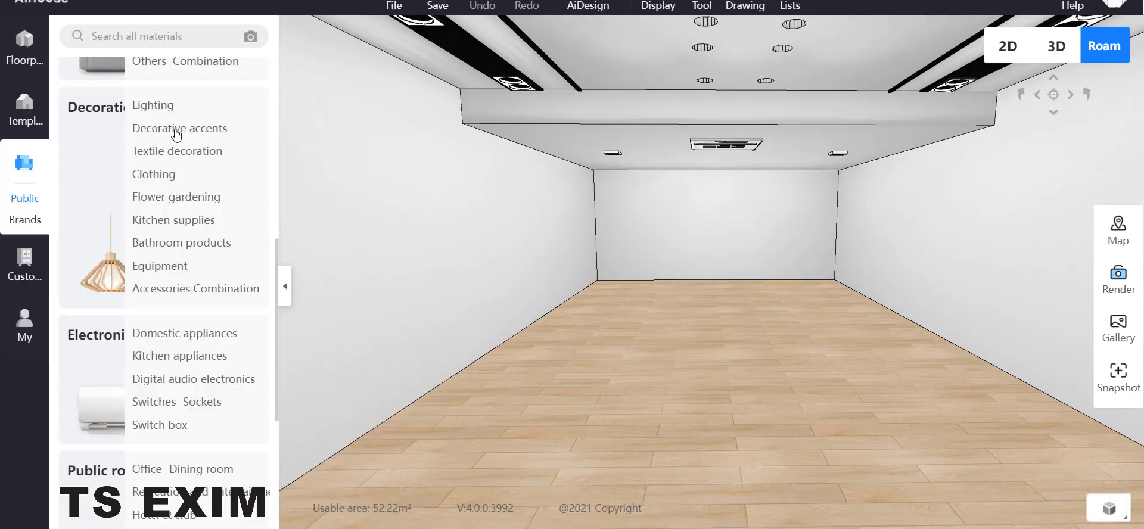
{"action": "left_click", "coordinate": [153, 105]}
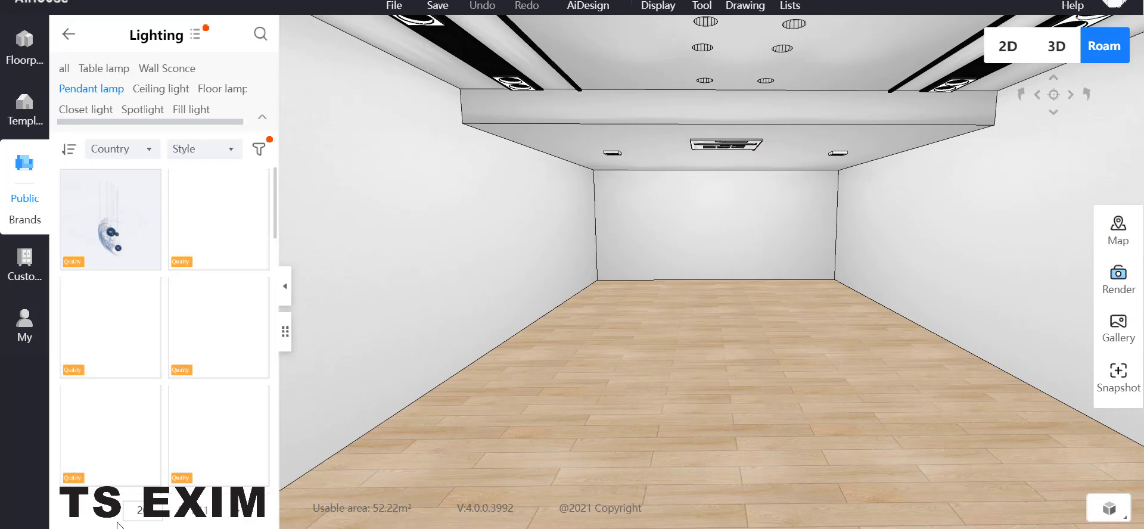
{"action": "scroll", "scroll_direction": "down", "scroll_amount": 3}
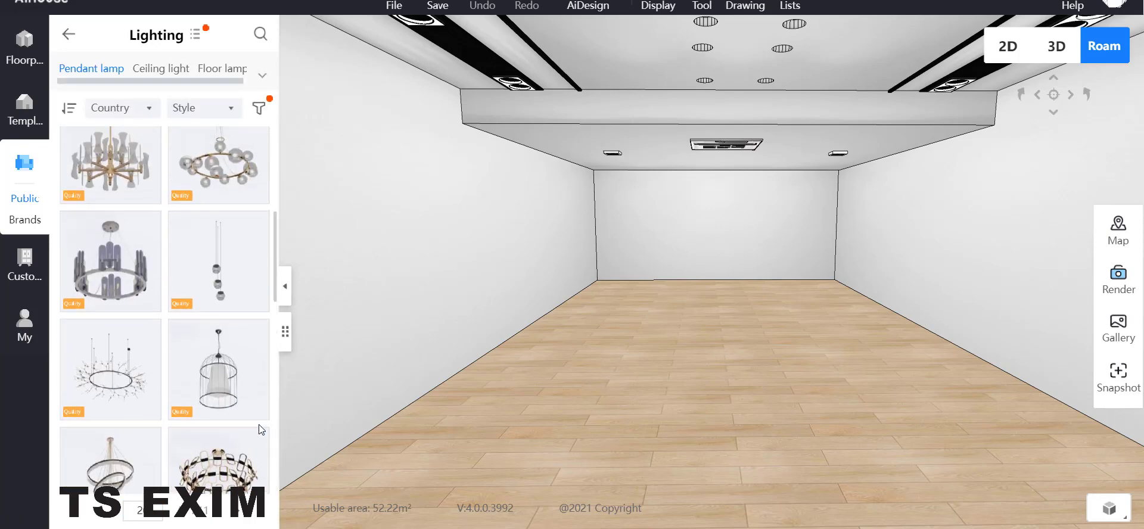
{"action": "scroll", "scroll_direction": "down", "scroll_amount": 3}
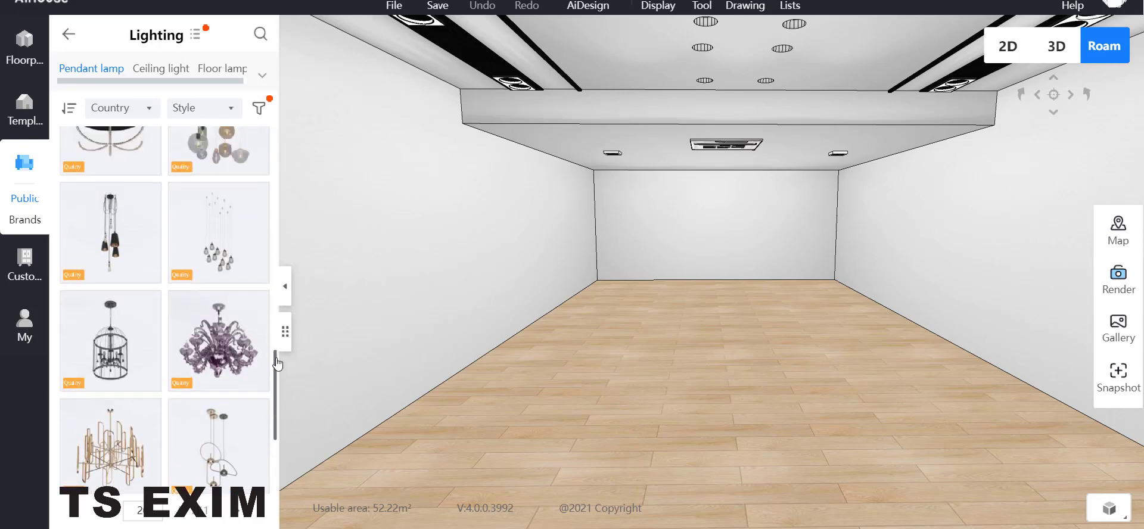
{"action": "left_click", "coordinate": [110, 341]}
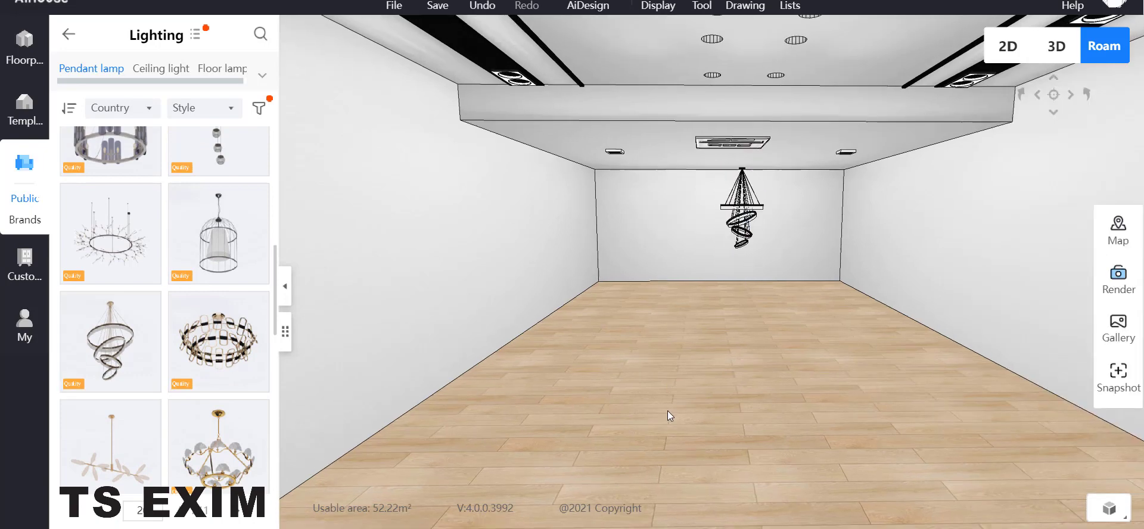
{"action": "left_click", "coordinate": [741, 211]}
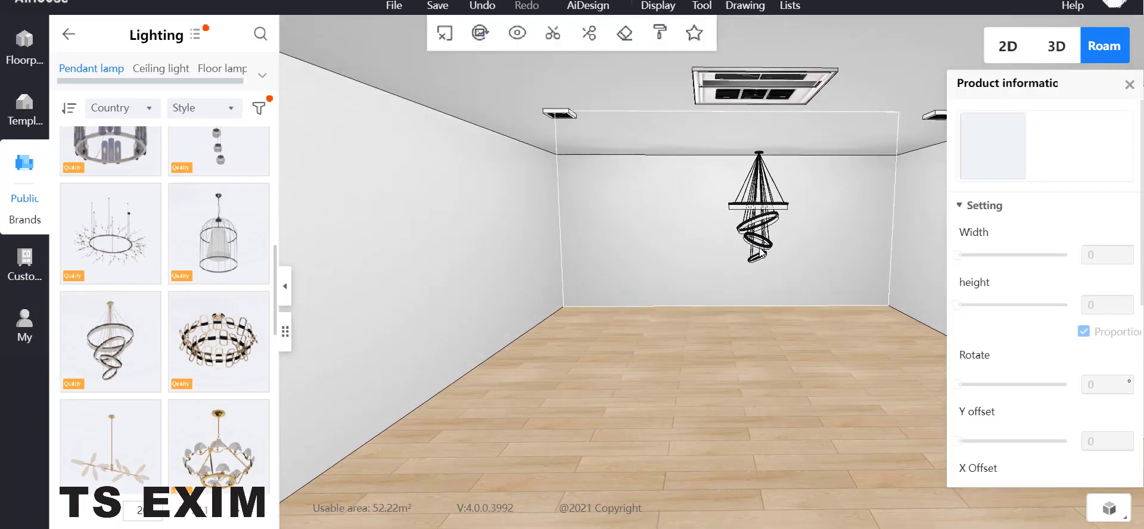
{"action": "left_click", "coordinate": [757, 204]}
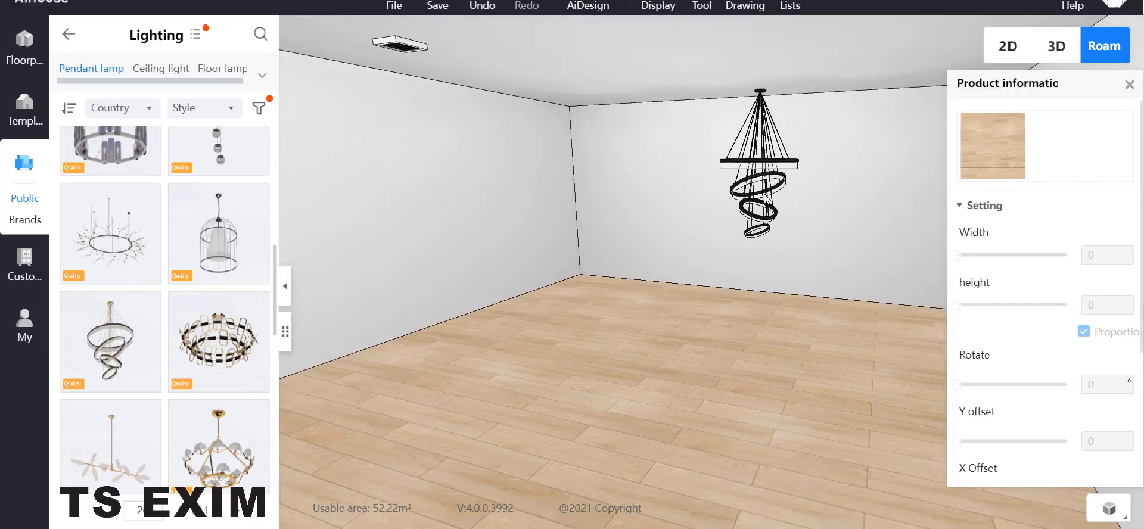
{"action": "left_click", "coordinate": [759, 160]}
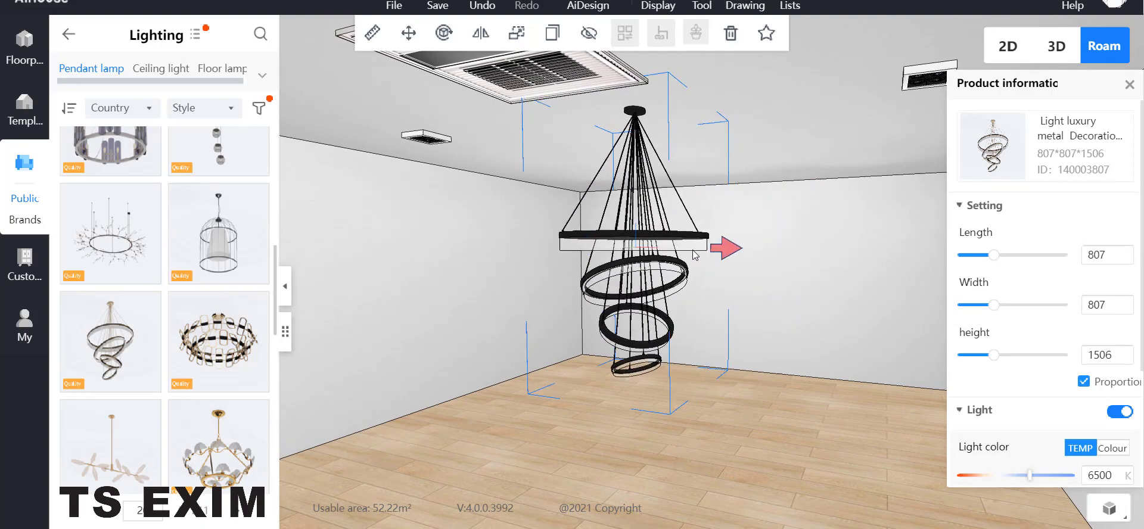
{"action": "left_click", "coordinate": [724, 376]}
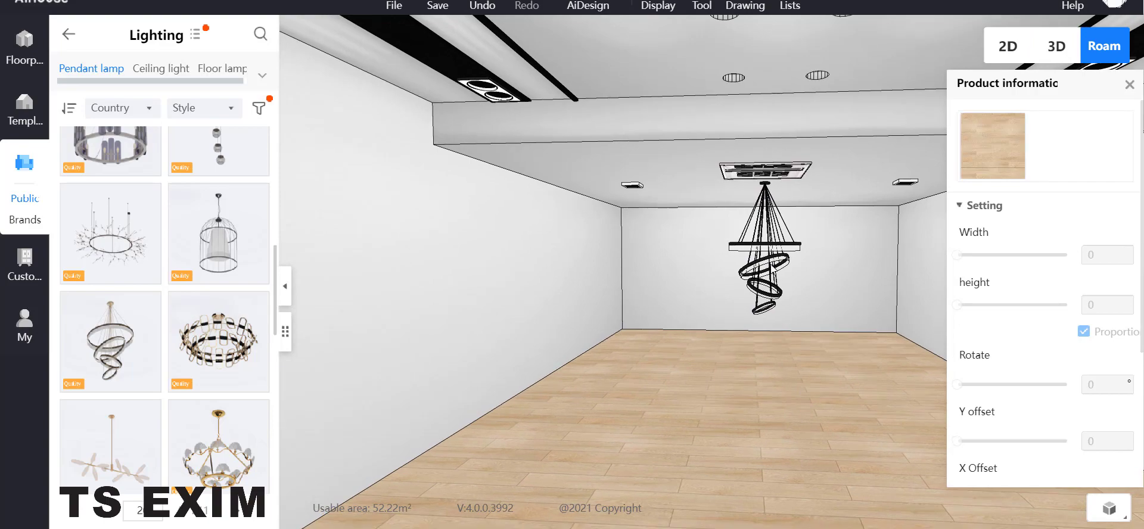
{"action": "left_click", "coordinate": [758, 255]}
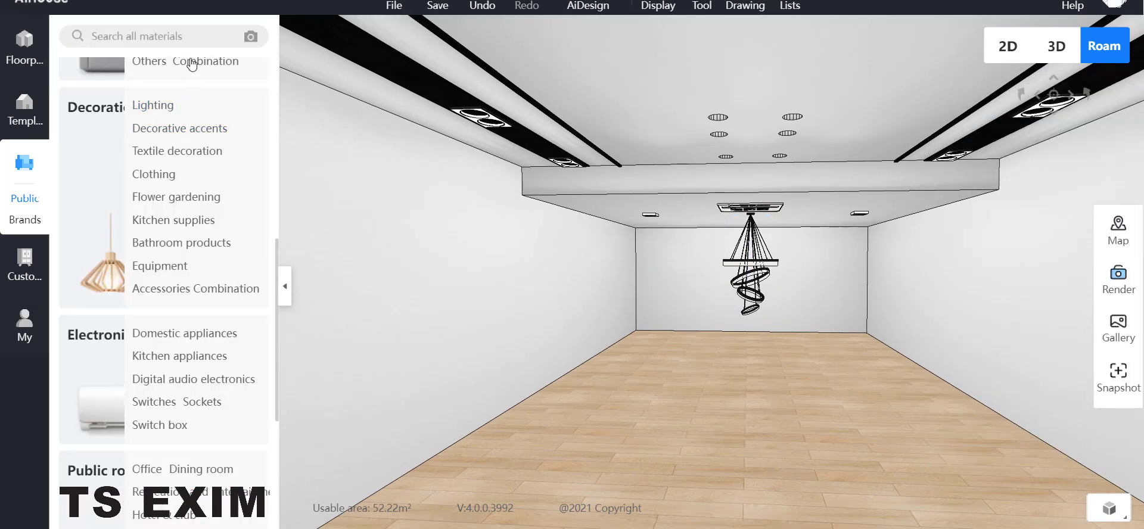
- Search 'fan' and hang the American wooden fan chandelier on the front ceiling
{"action": "type", "text": "fan"}
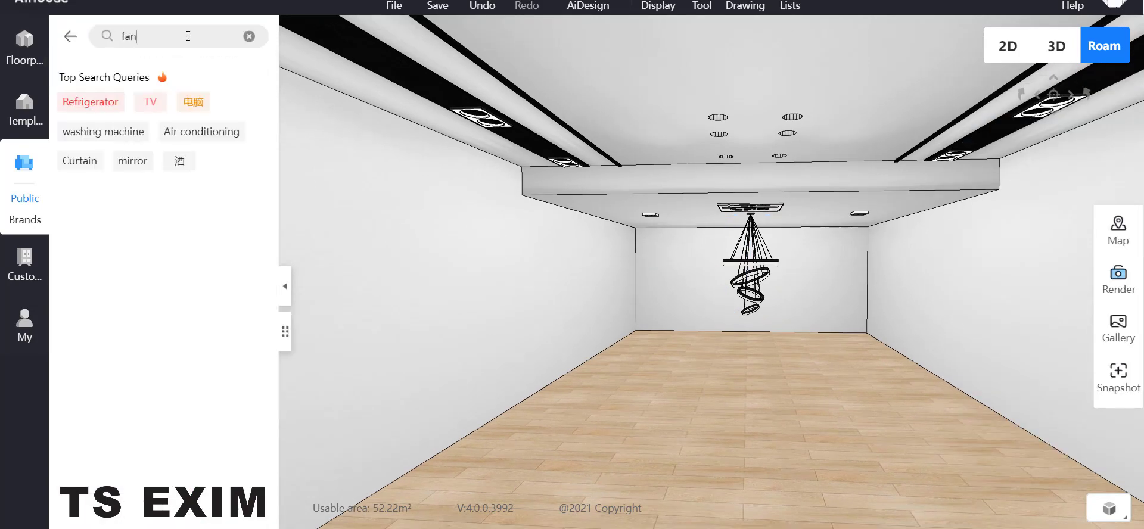
{"action": "key", "text": "Return"}
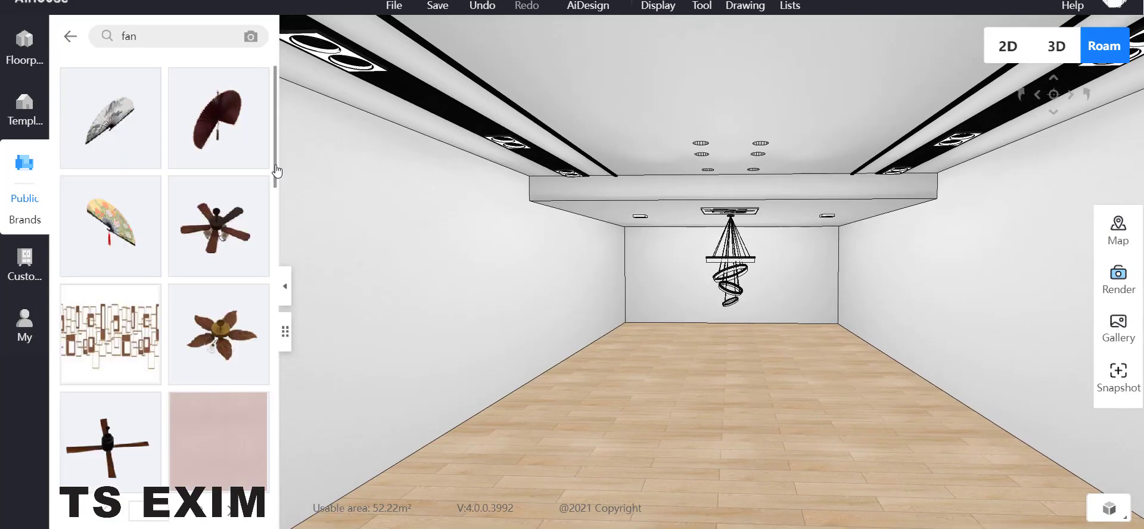
{"action": "scroll", "scroll_direction": "down", "scroll_amount": 3}
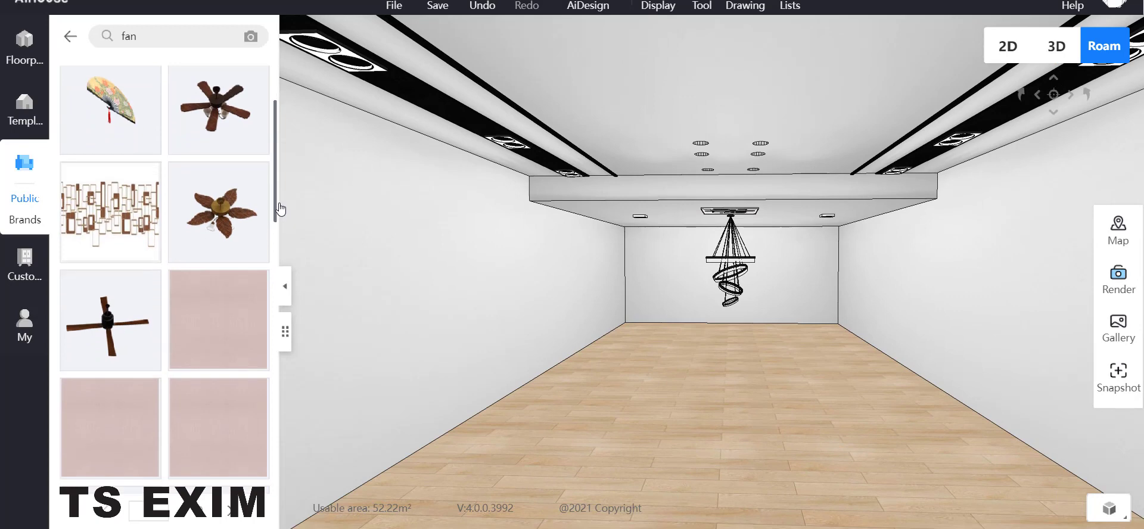
{"action": "scroll", "scroll_direction": "down", "scroll_amount": 3}
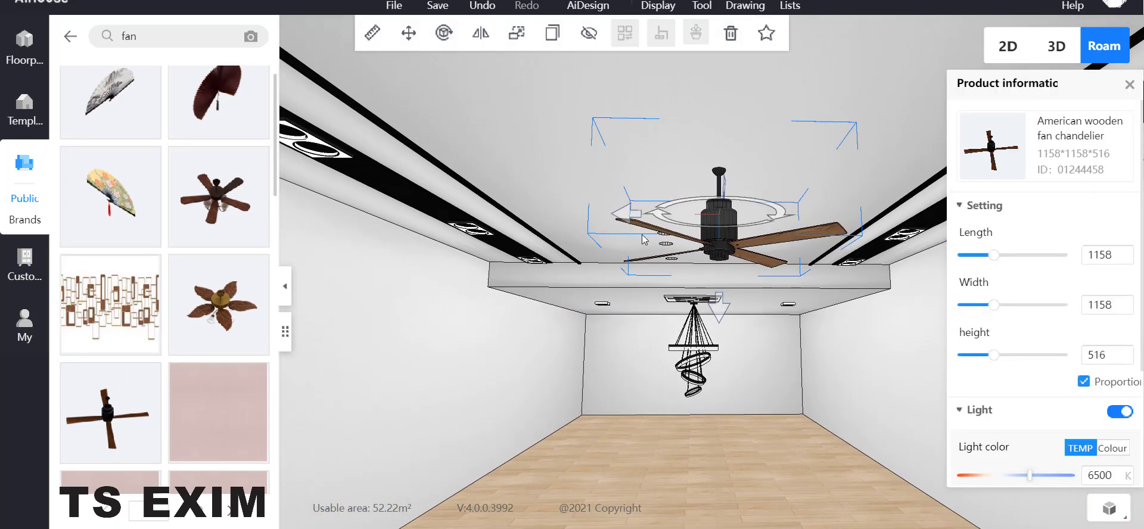
{"action": "left_click_drag", "start_coordinate": [642, 239], "coordinate": [598, 214]}
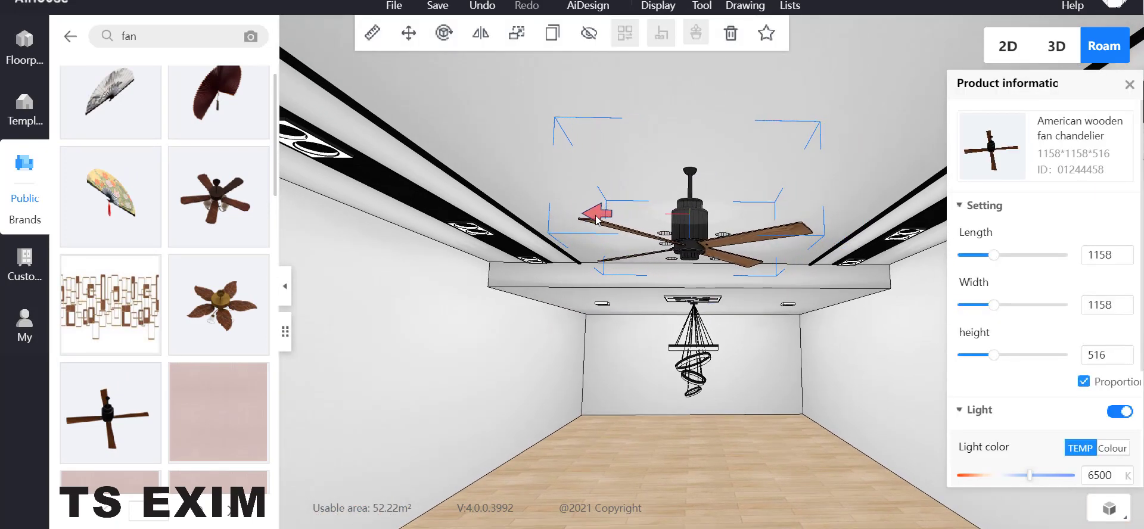
{"action": "left_click_drag", "start_coordinate": [598, 215], "coordinate": [803, 422]}
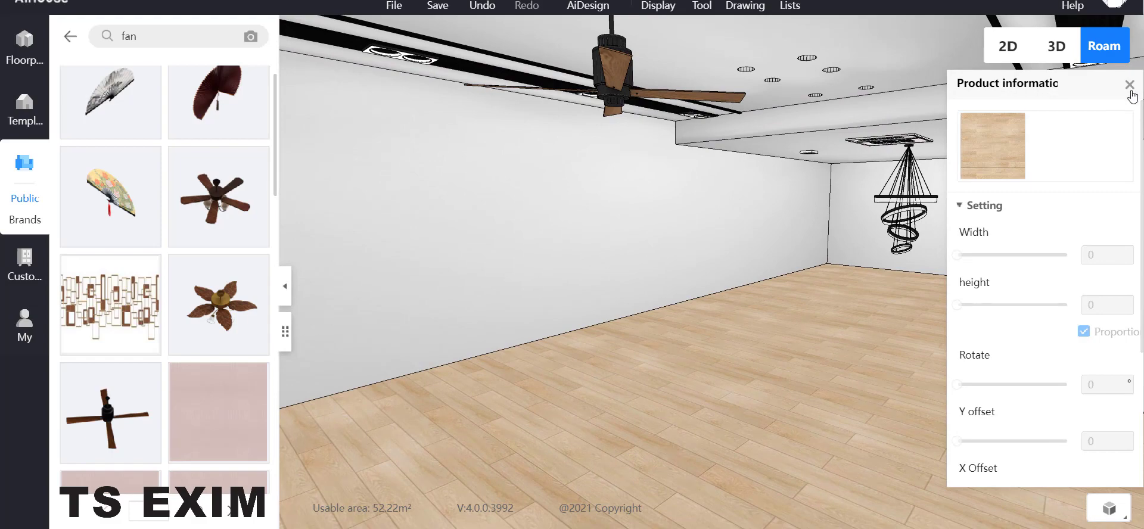
{"action": "left_click", "coordinate": [1129, 84]}
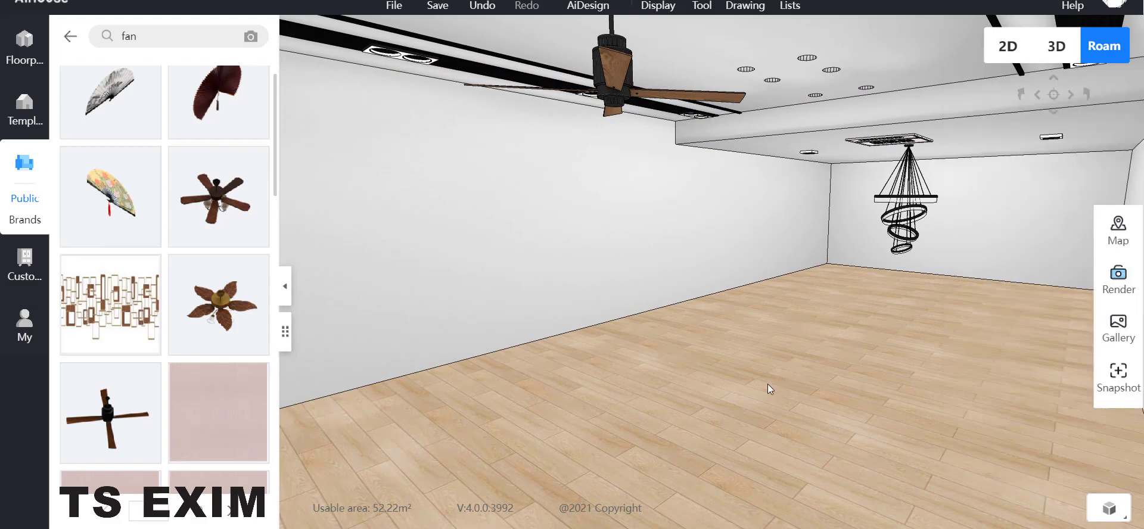
{"action": "mouse_move", "coordinate": [790, 445]}
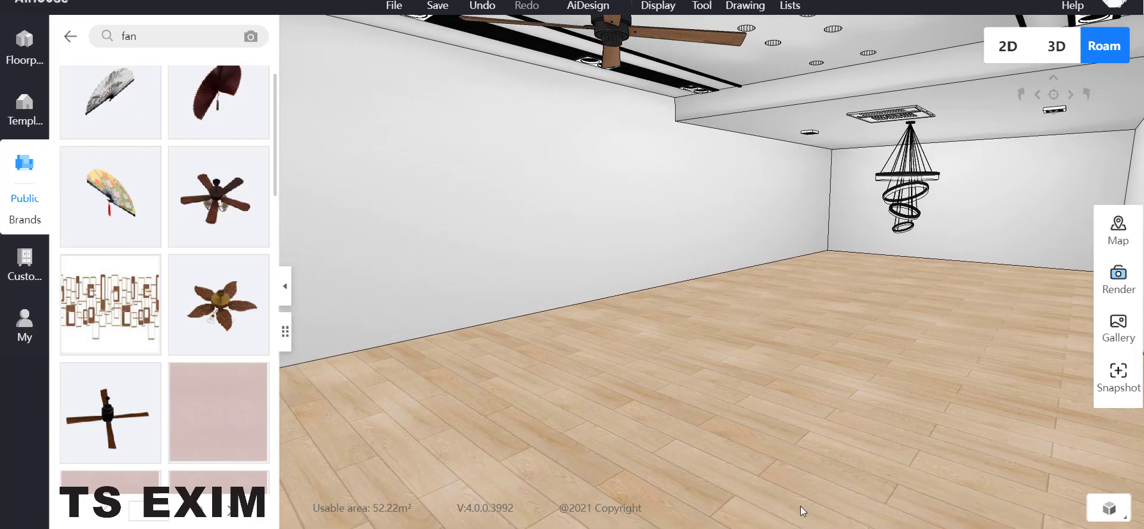
{"action": "mouse_move", "coordinate": [813, 474]}
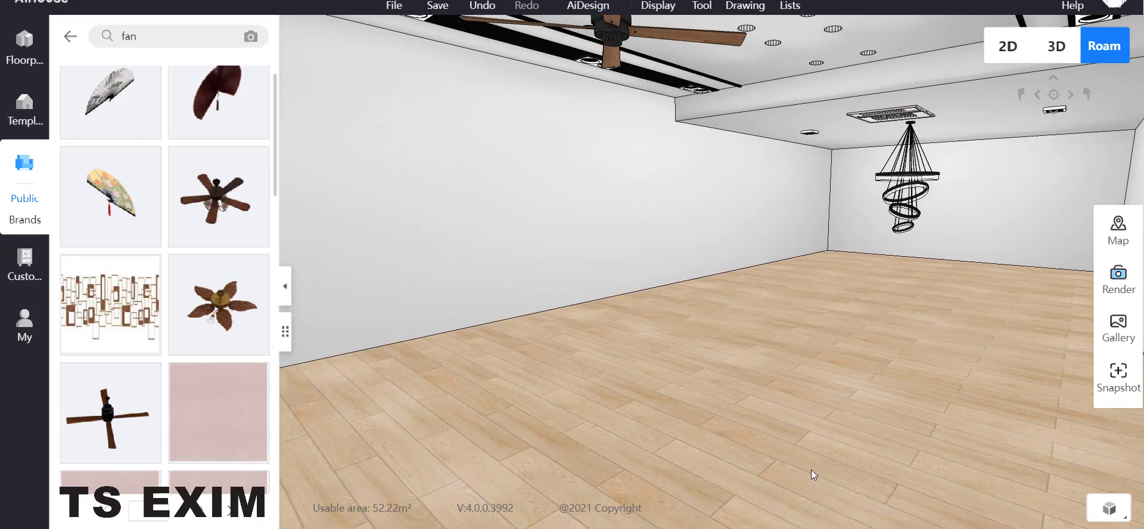